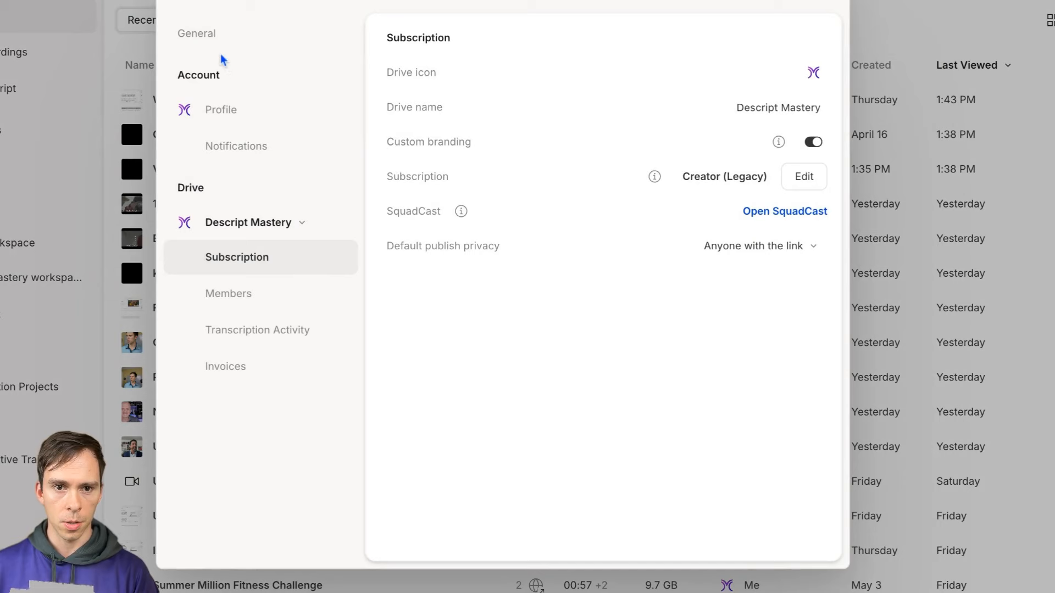
Show the General preferences with transcription defaults, theme, advanced audio and the Labs section.
left_click(196, 33)
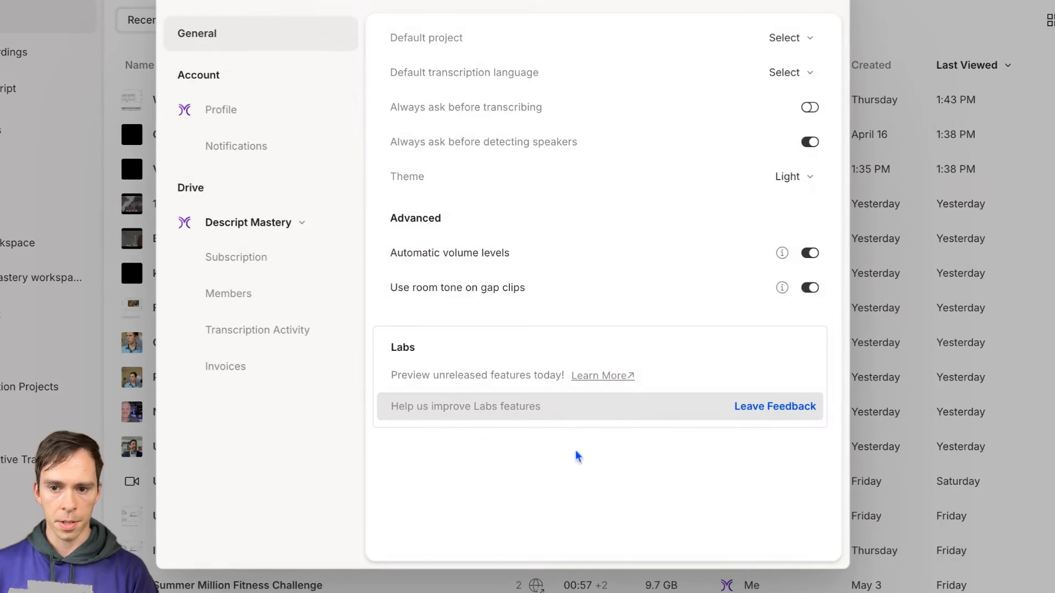
mouse_move(687, 395)
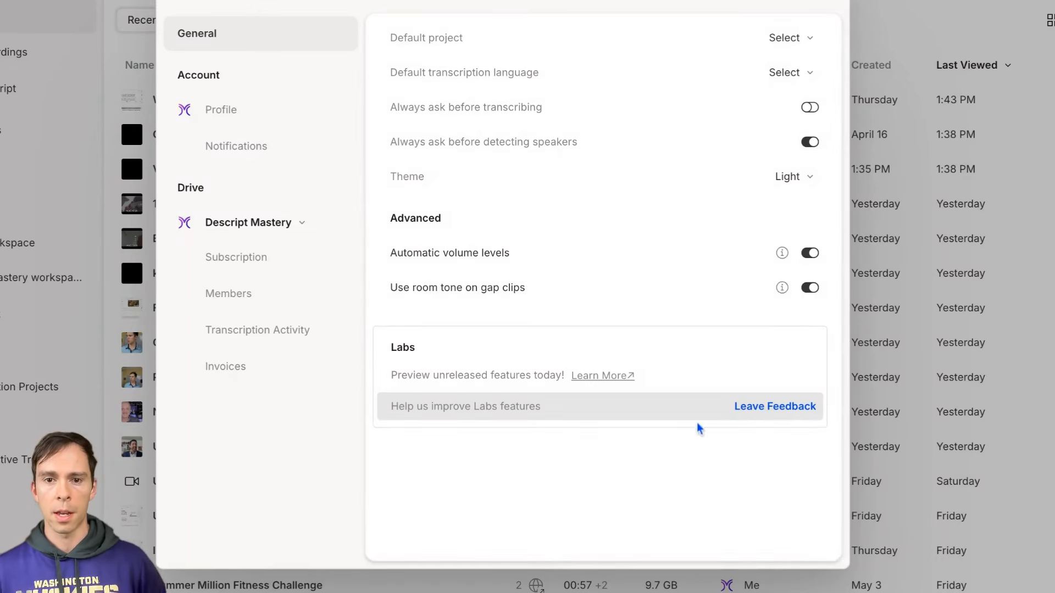
mouse_move(779, 207)
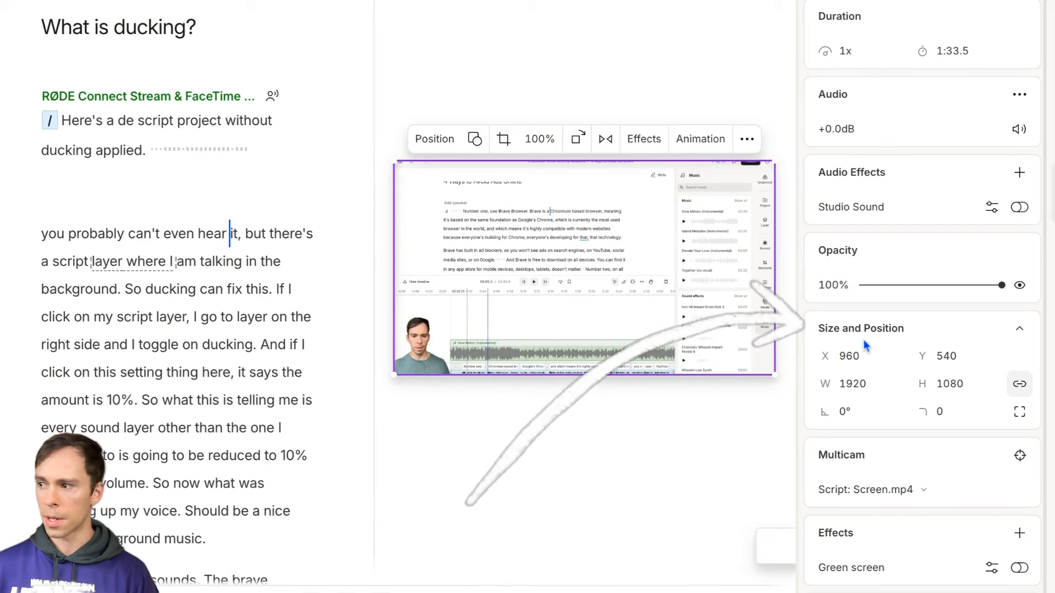
mouse_move(868, 345)
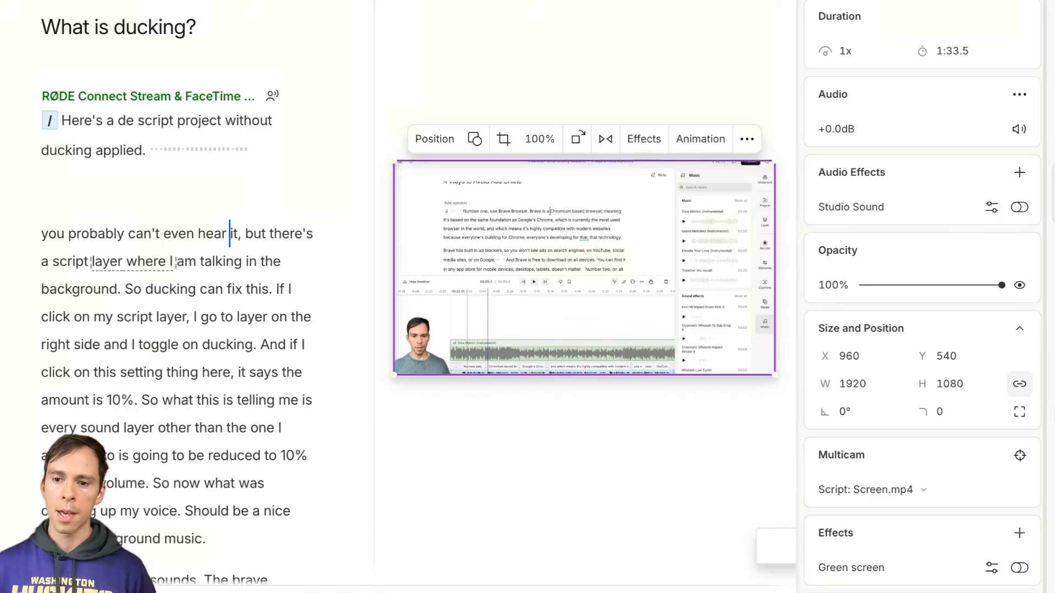
Open the 'What is ducking?' project with its transcript and camera layer properties visible.
left_click(956, 411)
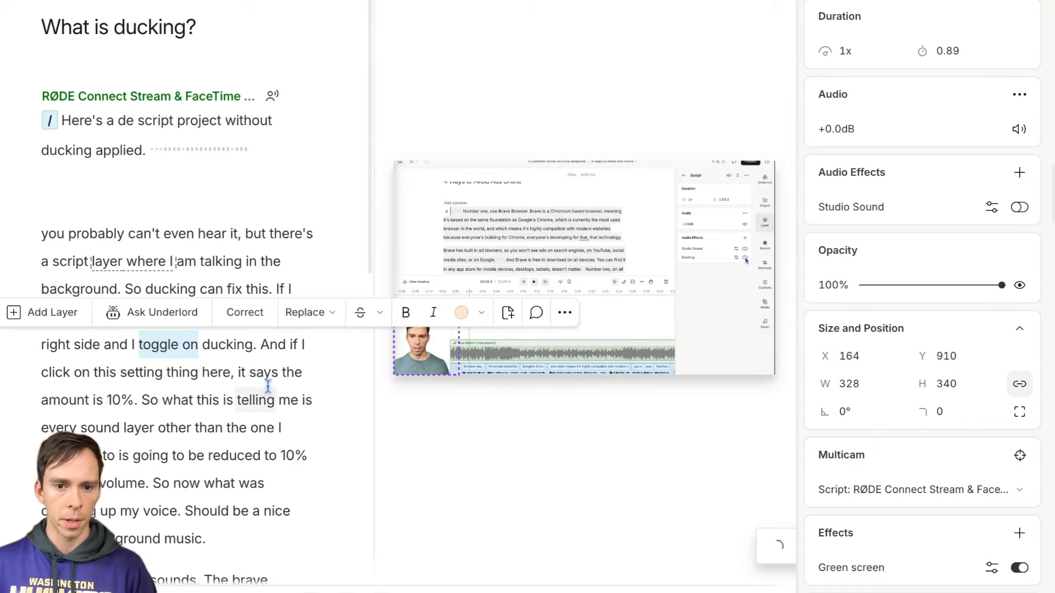
left_click(309, 312)
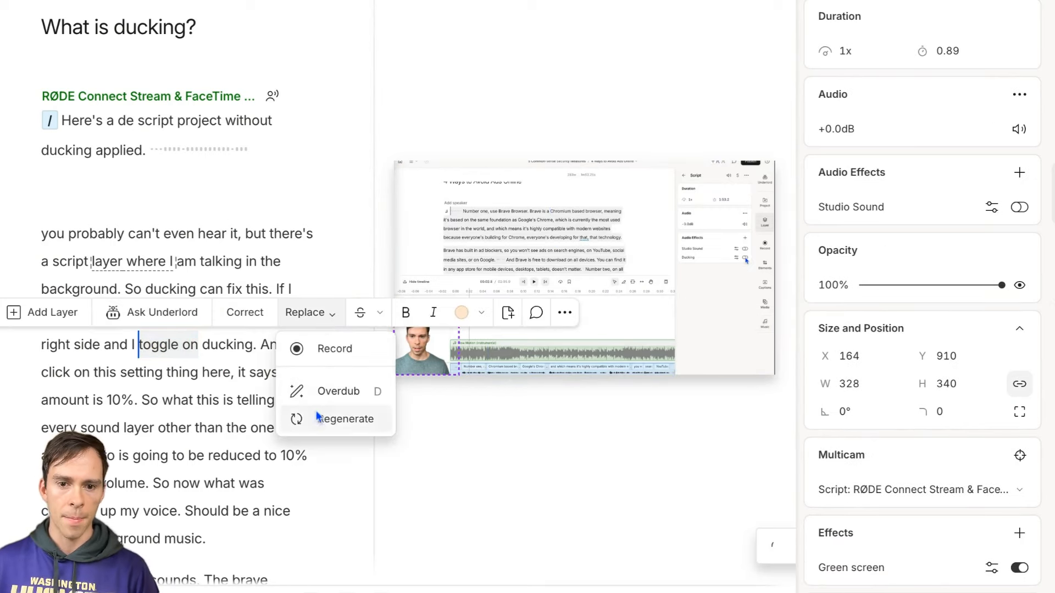
left_click(344, 418)
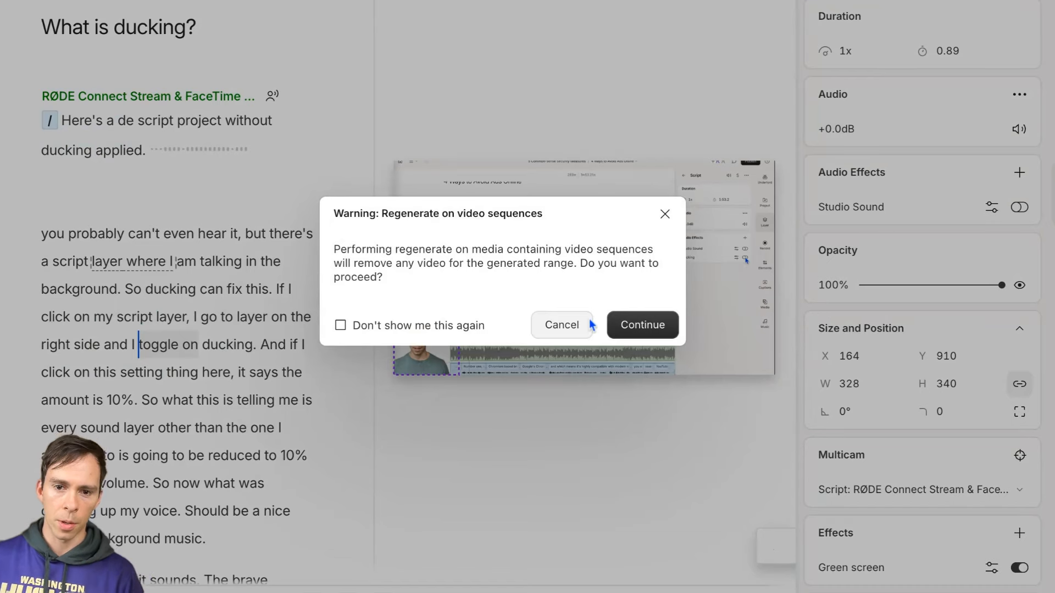
left_click(641, 325)
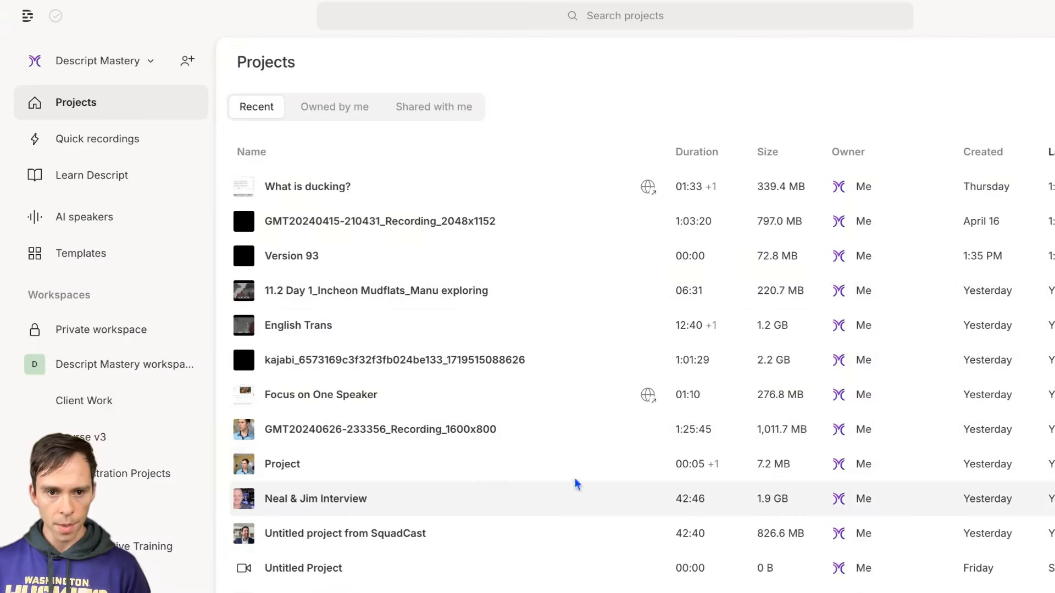
mouse_move(132, 368)
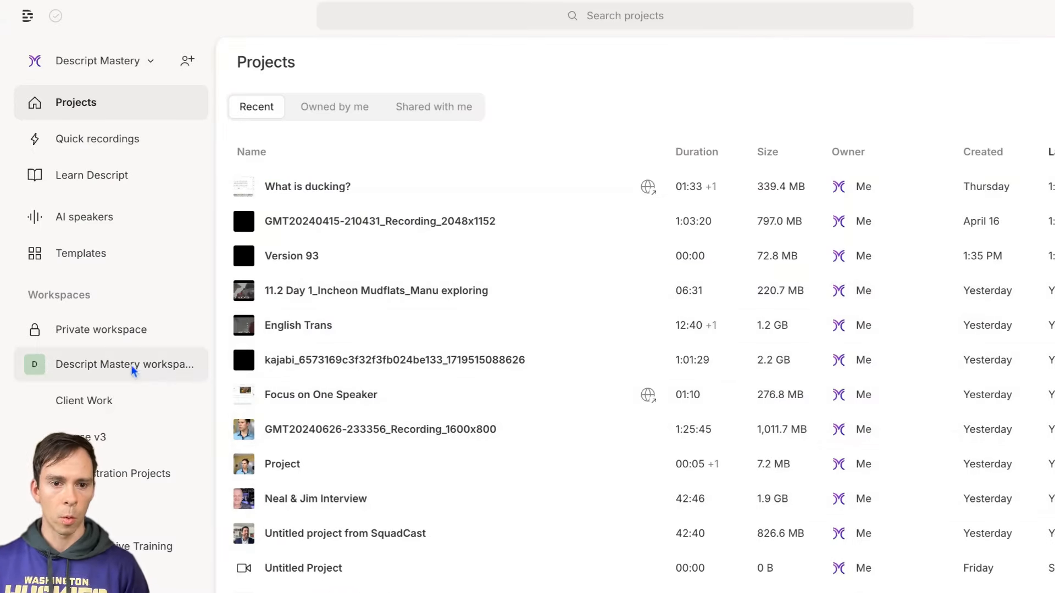
mouse_move(452, 491)
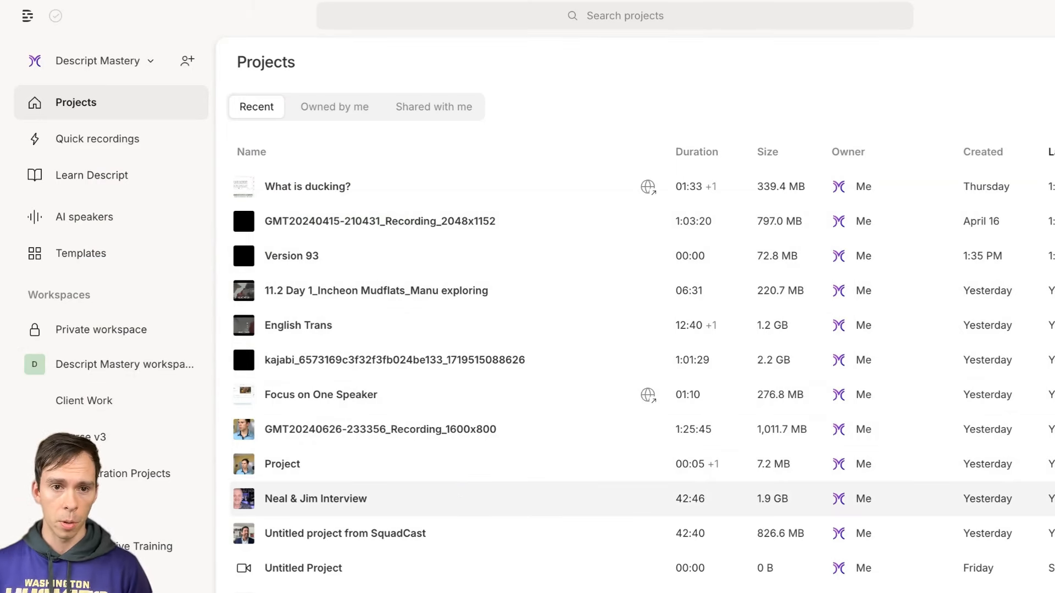
Enter Descript Mastery Workspace and select the '11.2 Day 1_Incheon Mudflats_Manu exploring' project.
left_click(125, 364)
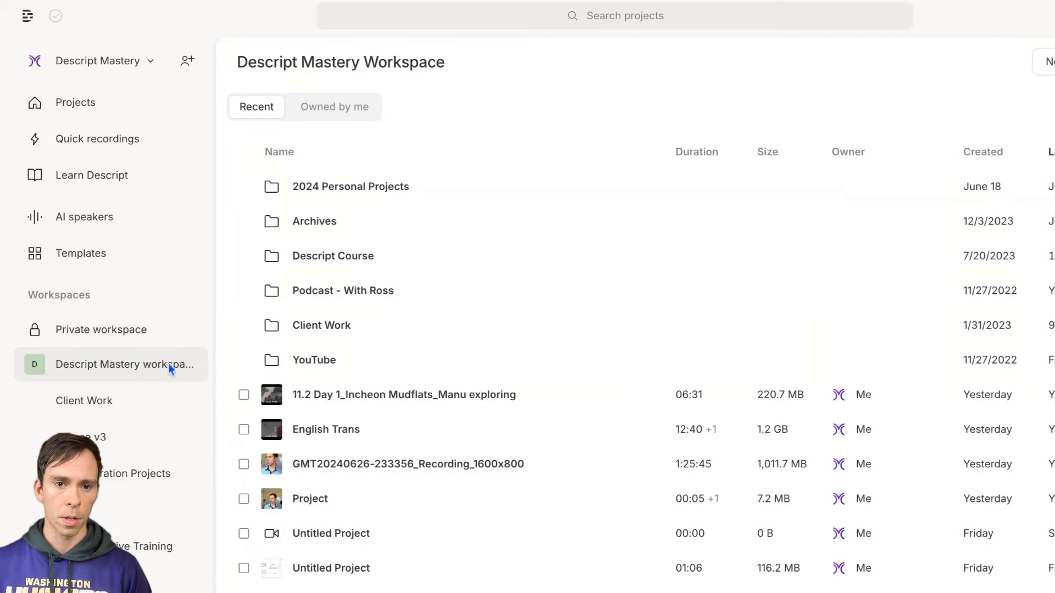
left_click(243, 395)
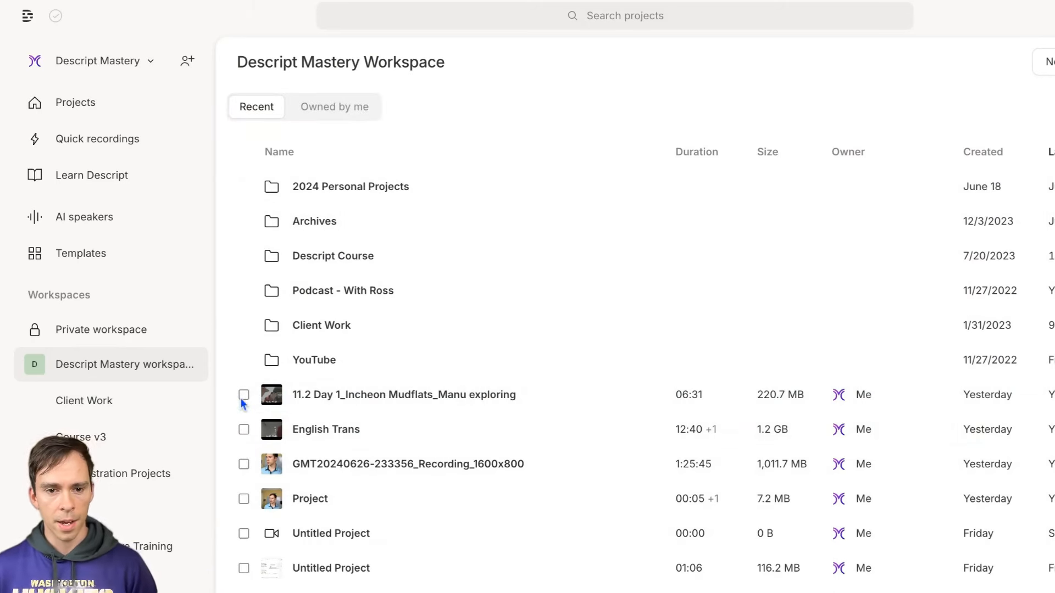
left_click(243, 395)
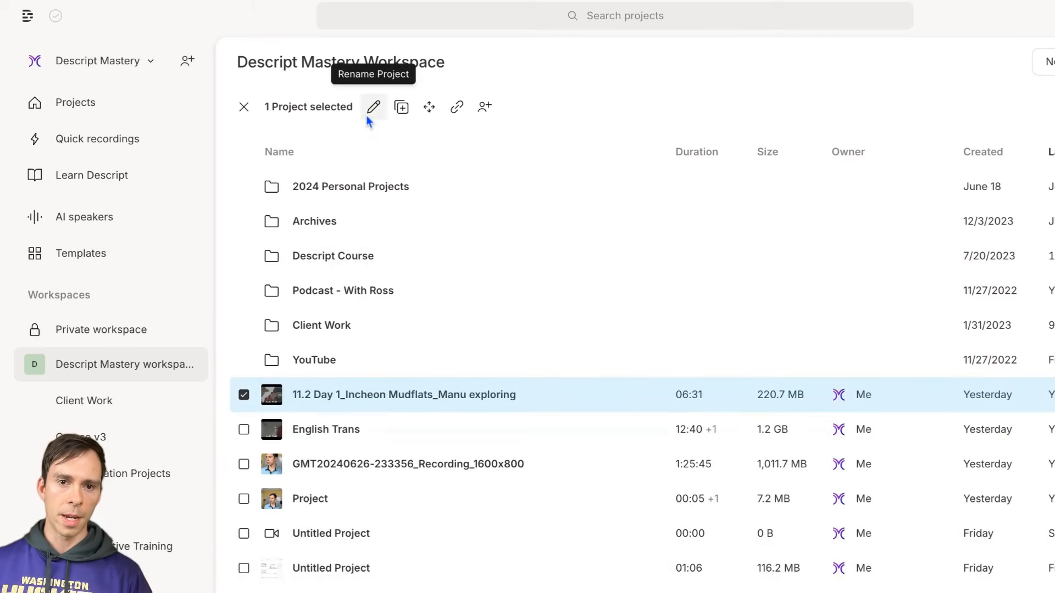
mouse_move(401, 107)
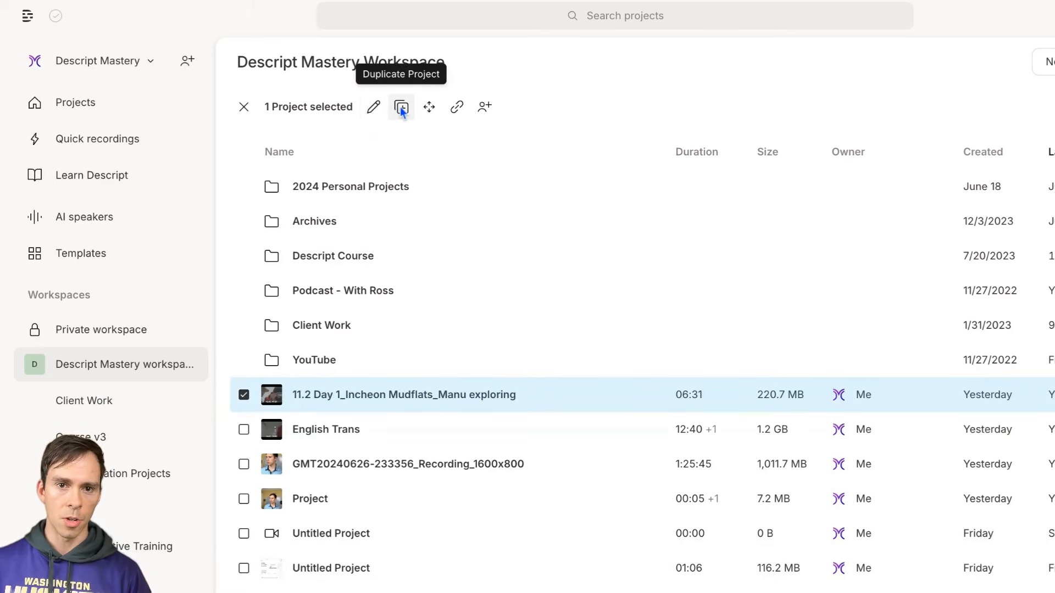
mouse_move(429, 107)
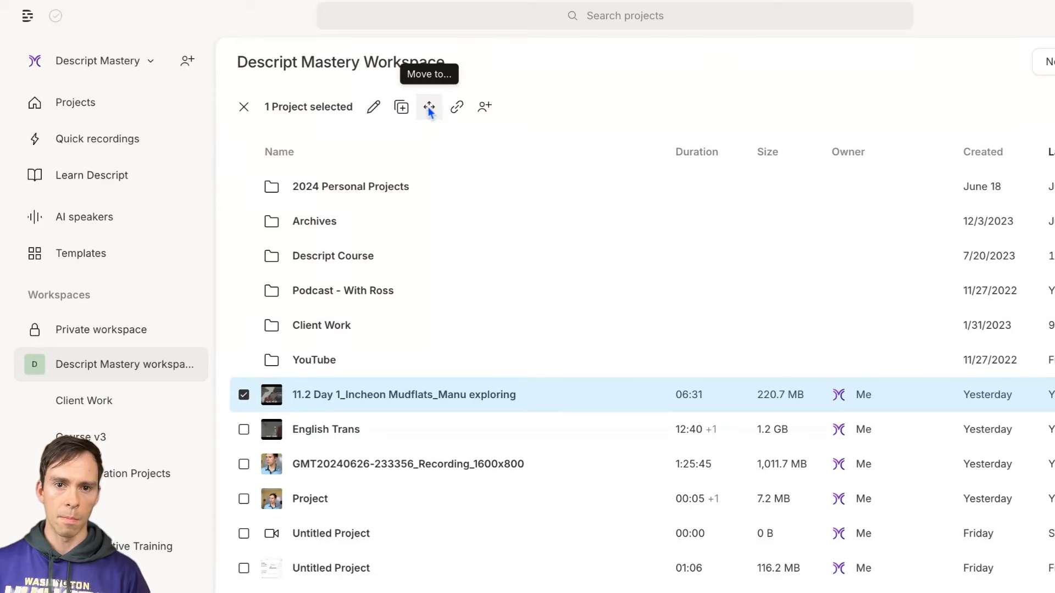
left_click(429, 107)
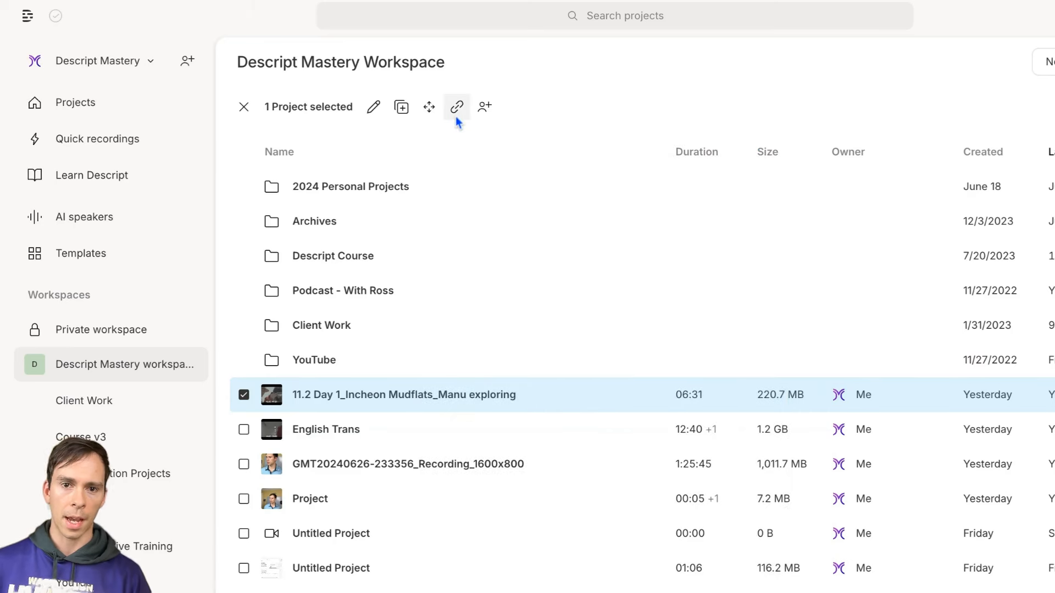
mouse_move(456, 107)
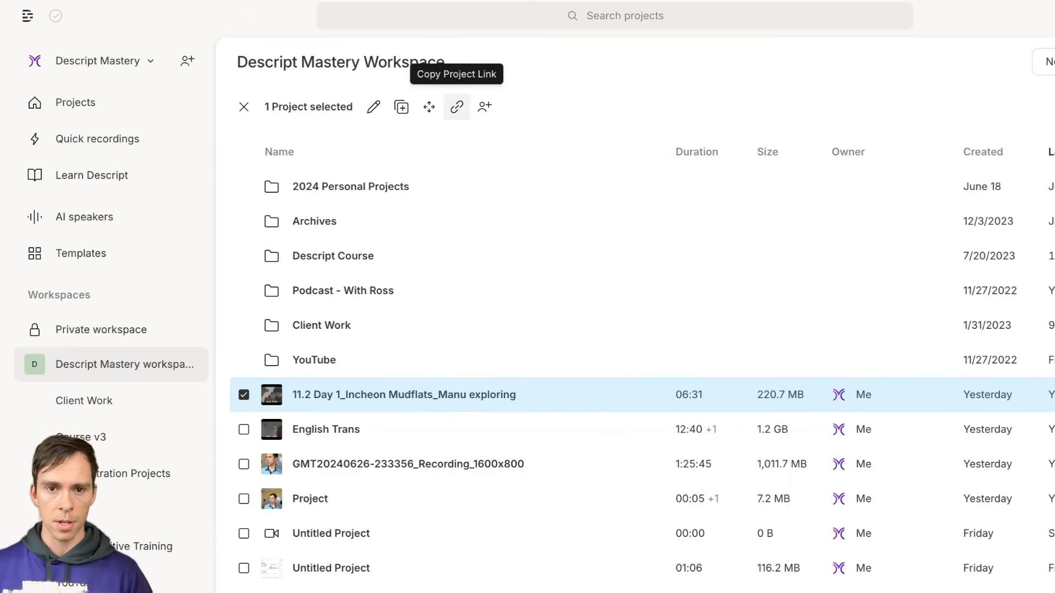
mouse_move(484, 106)
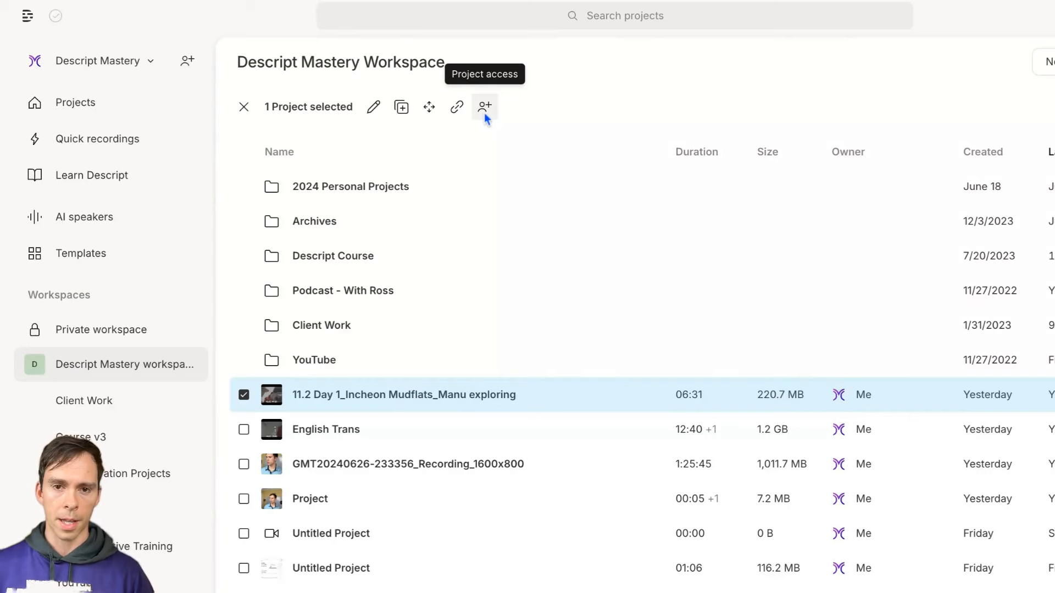
mouse_move(234, 402)
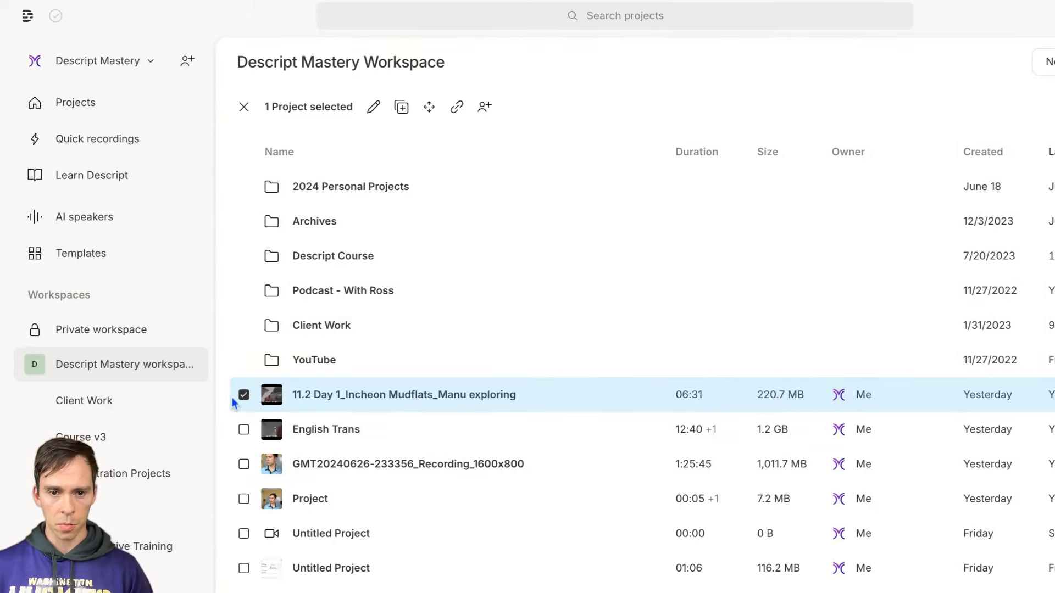
Select three recordings, preview the Move to destinations, and close without moving.
left_click(243, 463)
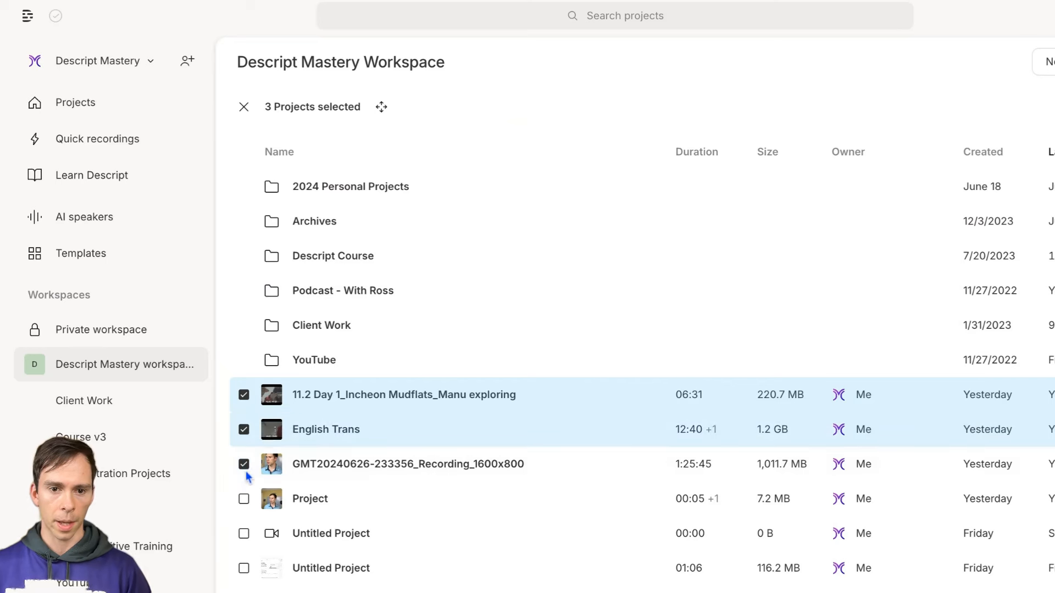
mouse_move(794, 434)
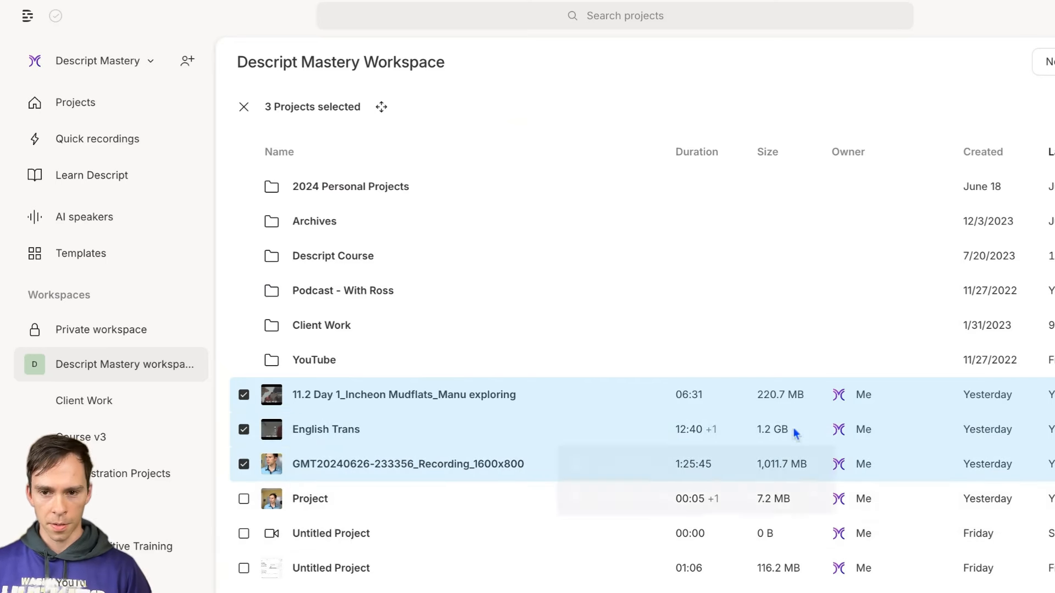
mouse_move(531, 434)
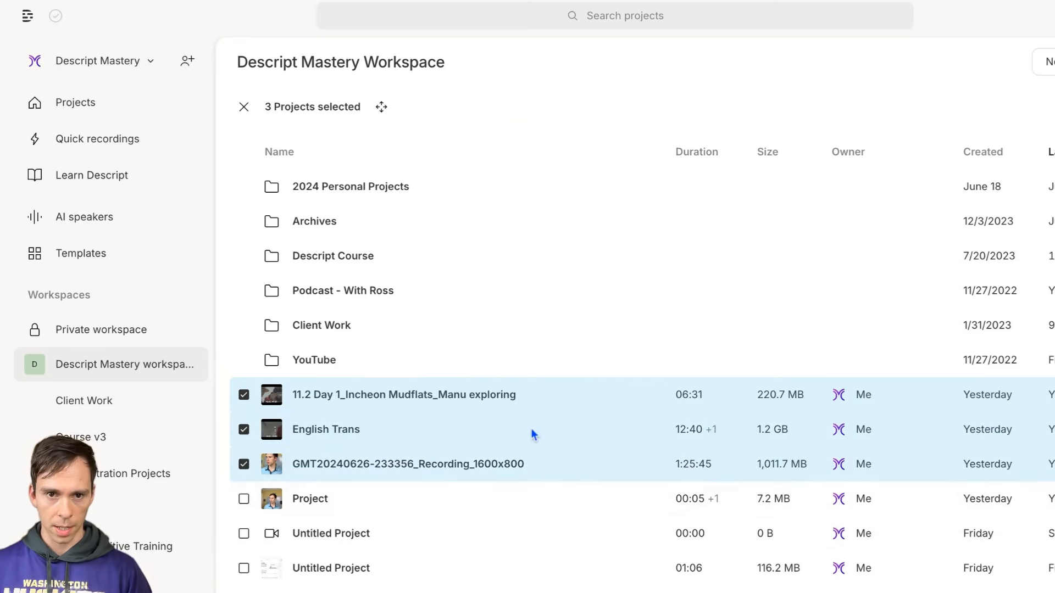
left_click(381, 107)
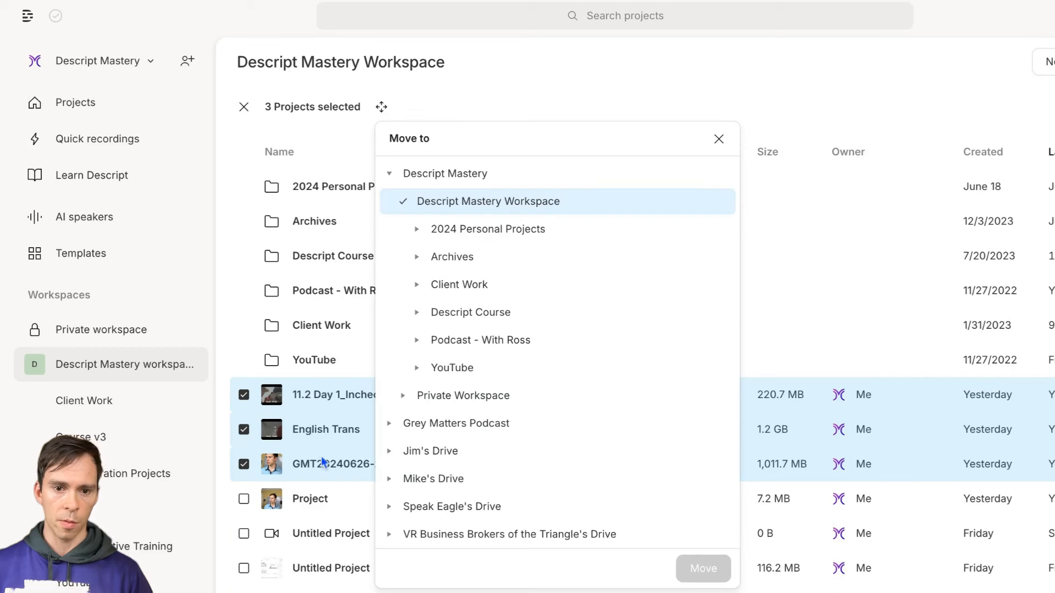
mouse_move(747, 145)
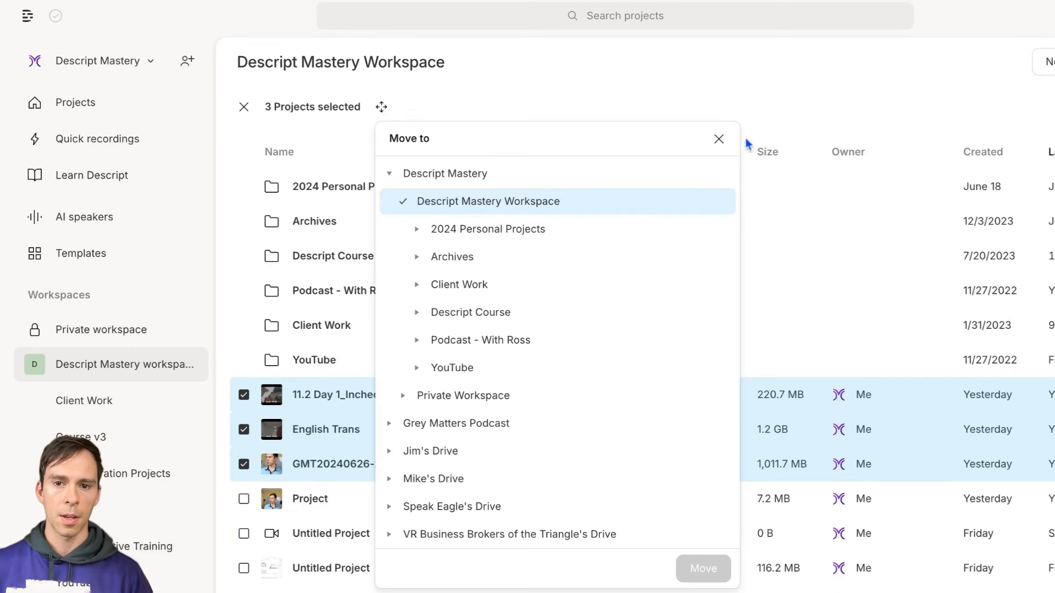
left_click(718, 139)
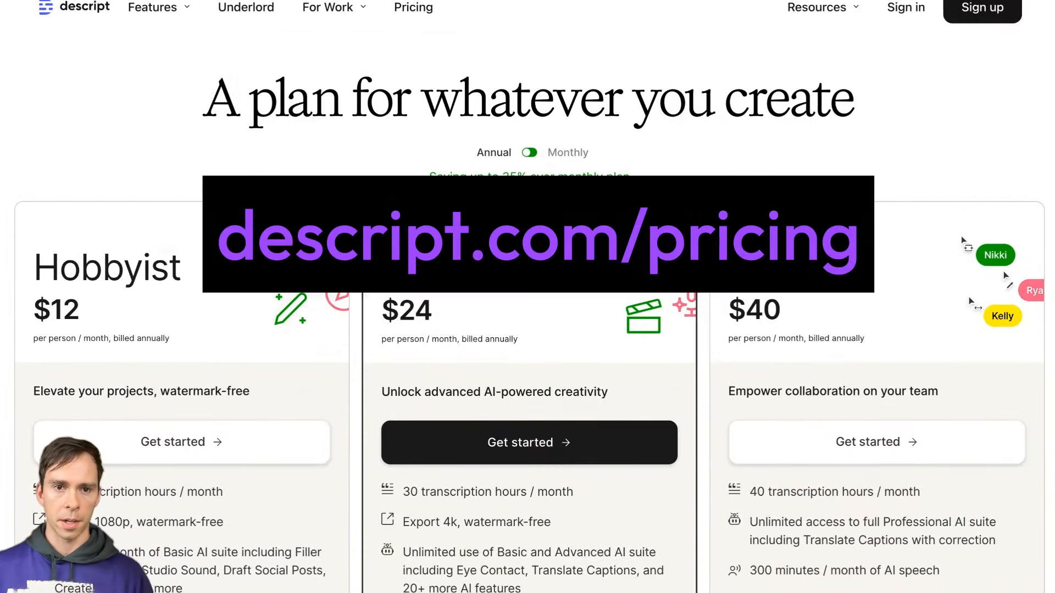
mouse_move(711, 340)
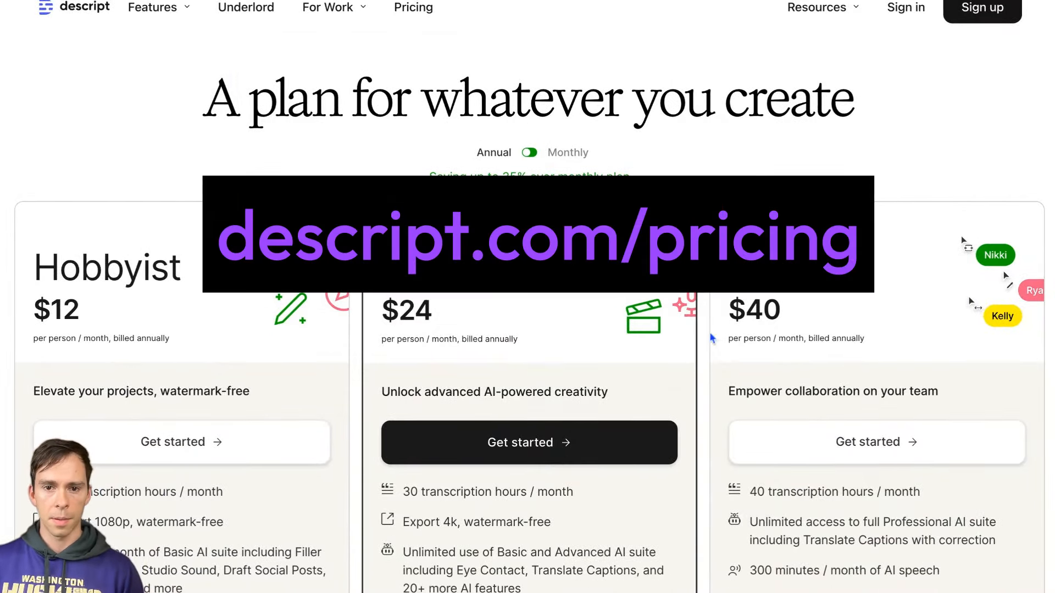
Scroll through the annual Hobbyist, Creator and Business cards and their feature lists.
scroll("down", 3)
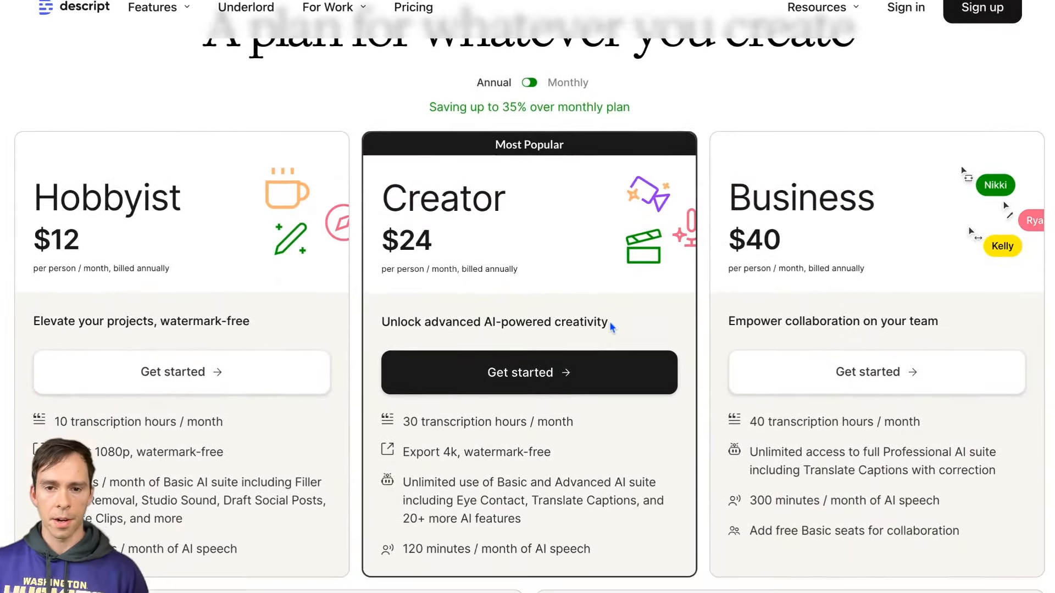
scroll("up", 3)
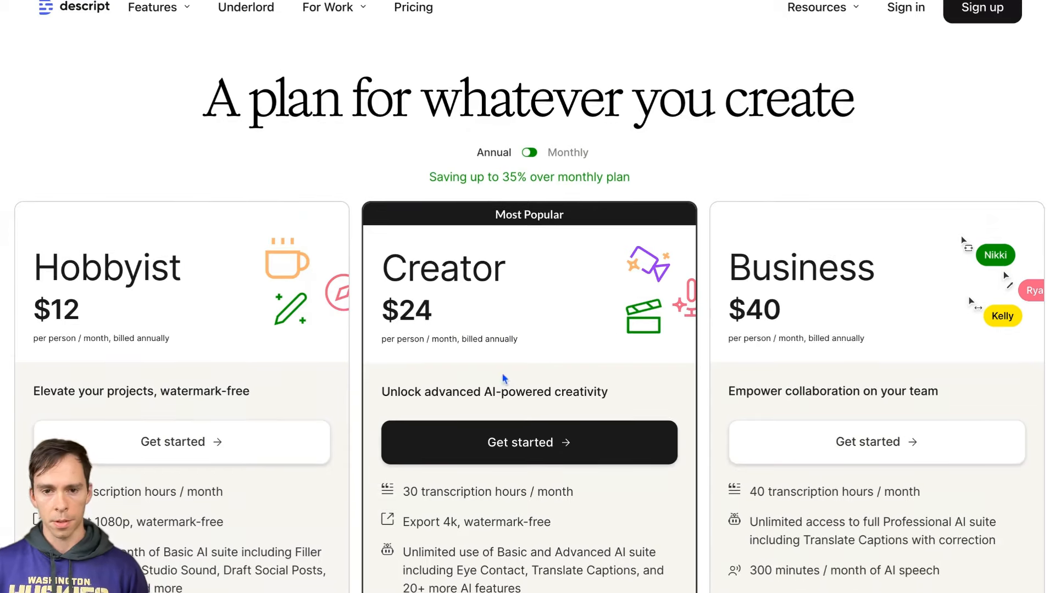
scroll("down", 3)
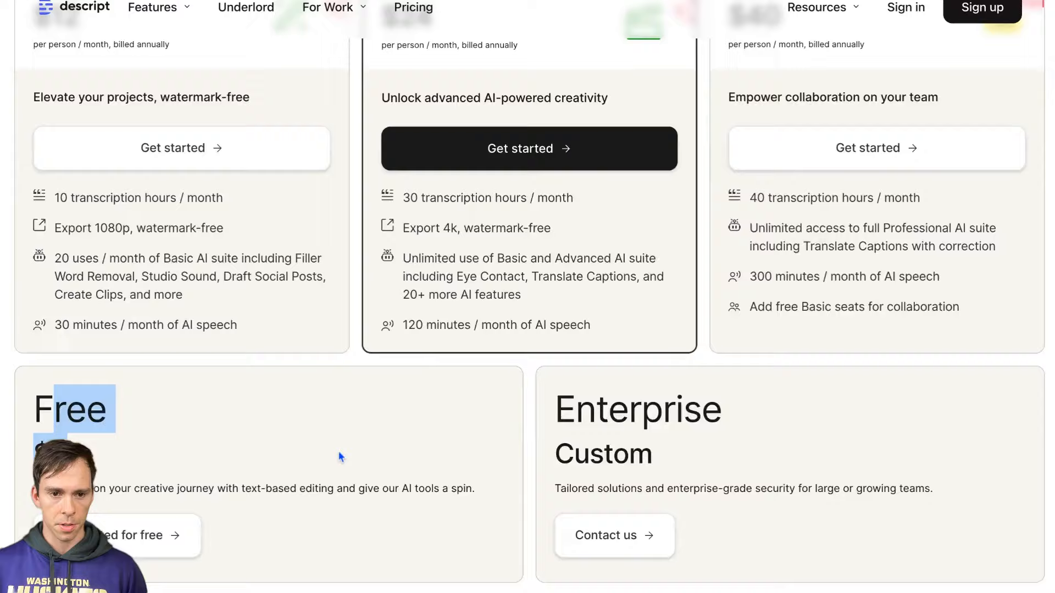
scroll("up", 3)
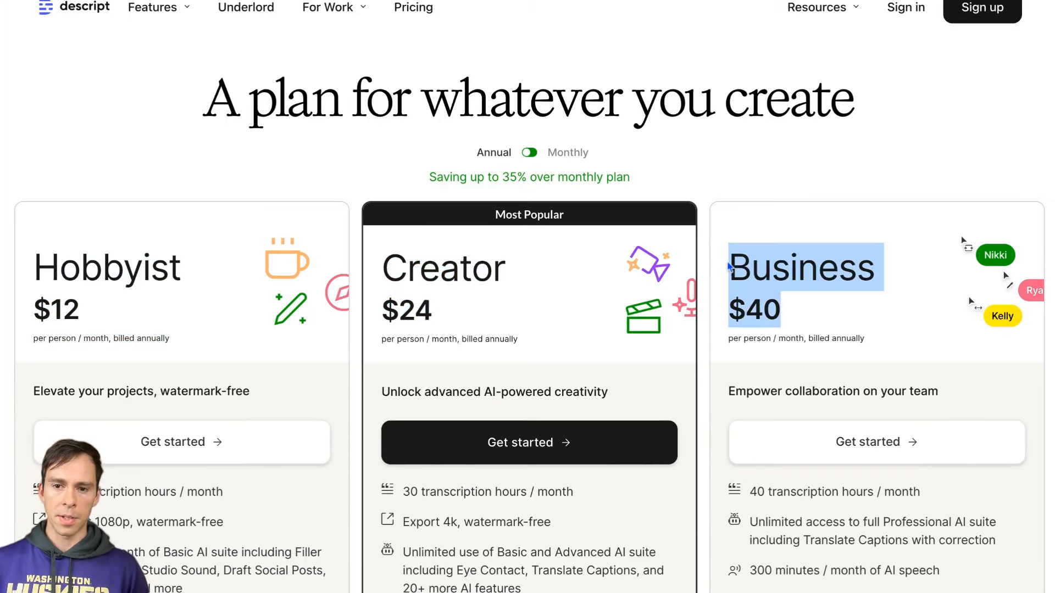
scroll("down", 3)
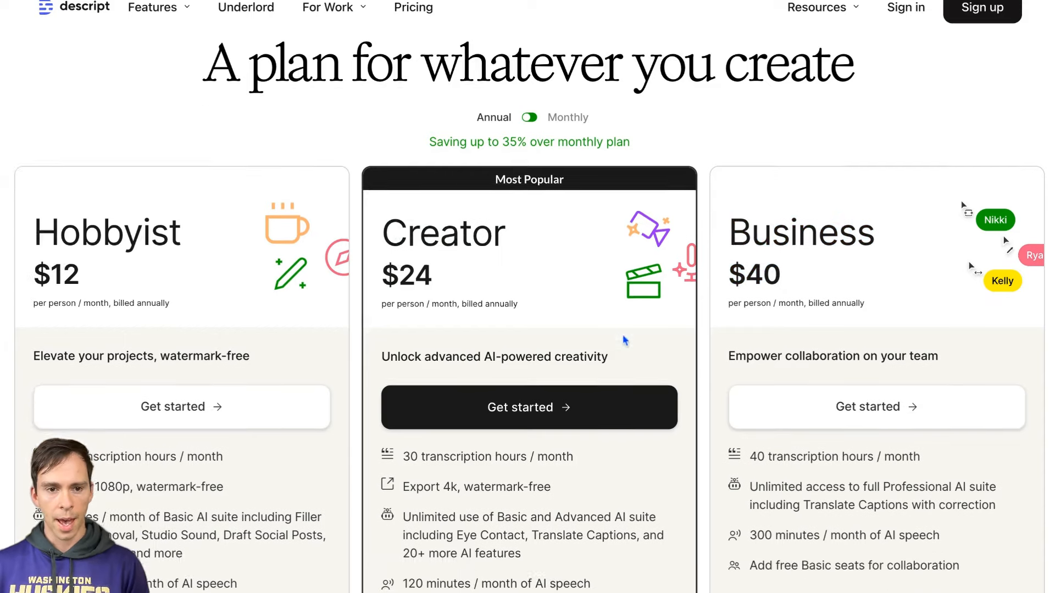
scroll("down", 3)
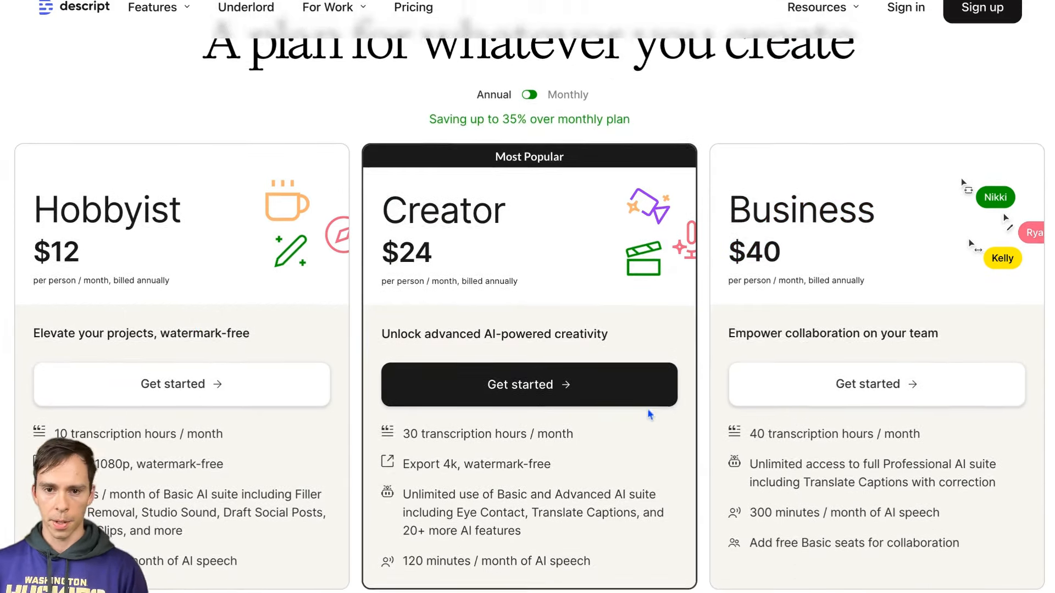
scroll("up", 3)
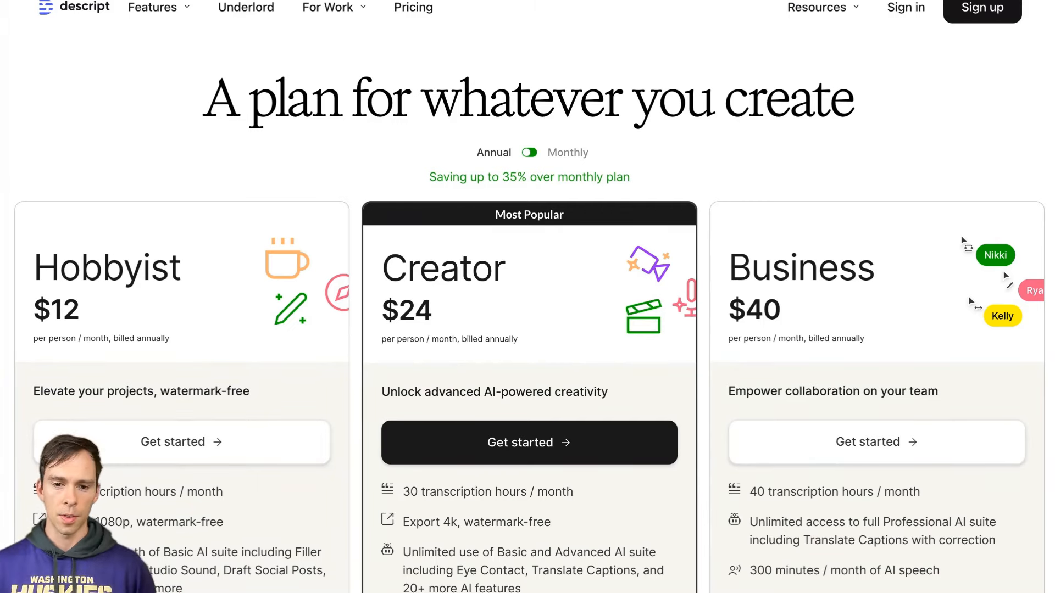
scroll("down", 3)
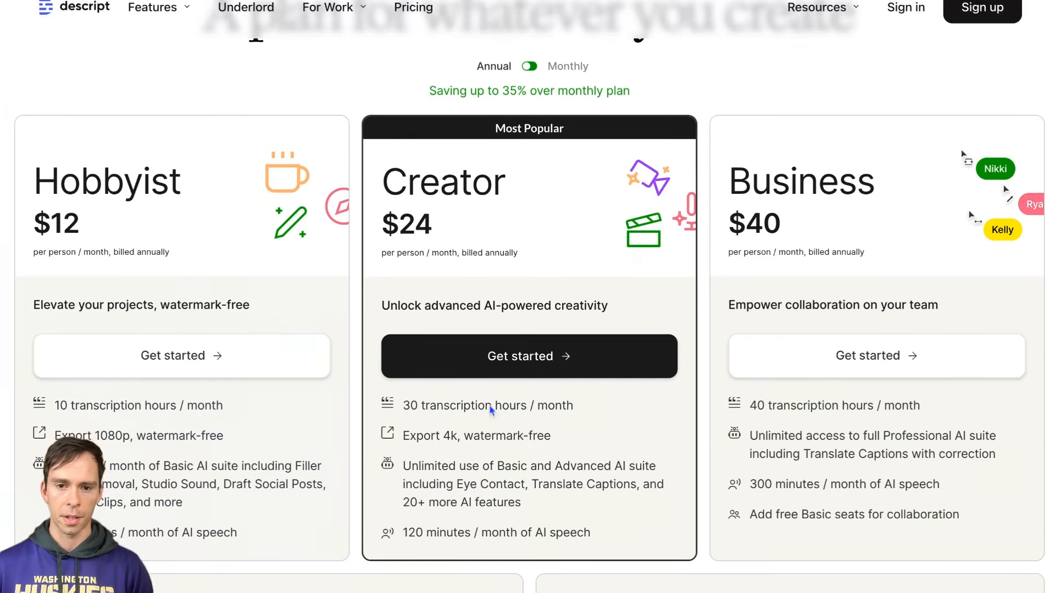
scroll("up", 3)
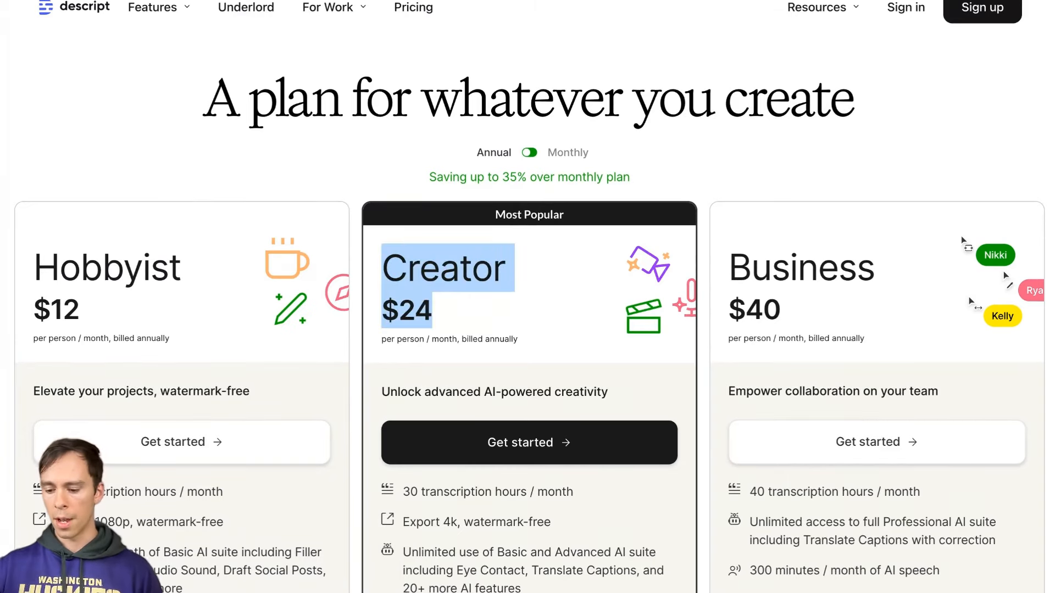
mouse_move(708, 419)
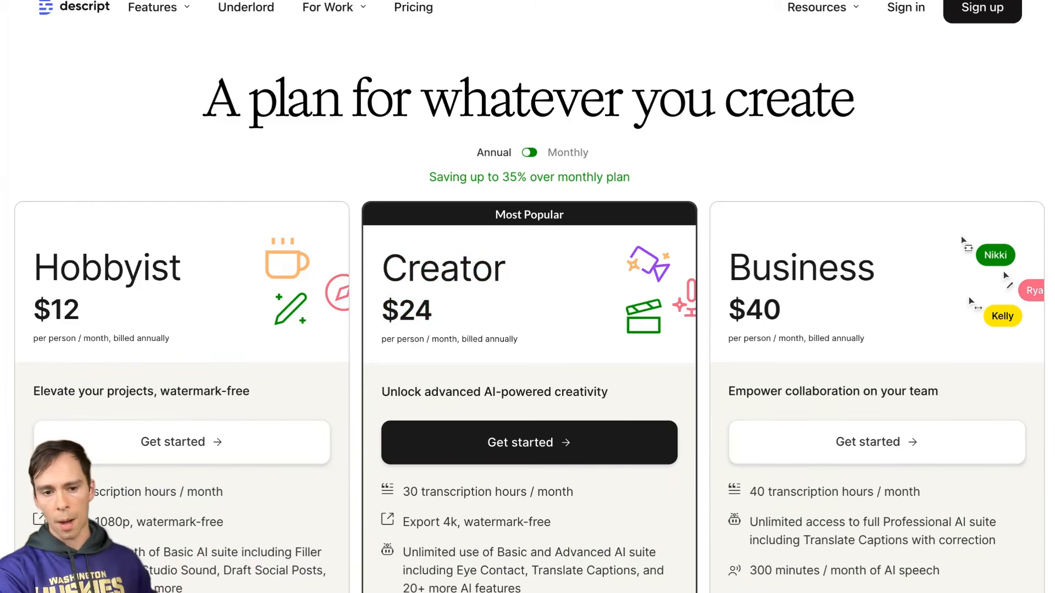
scroll("down", 3)
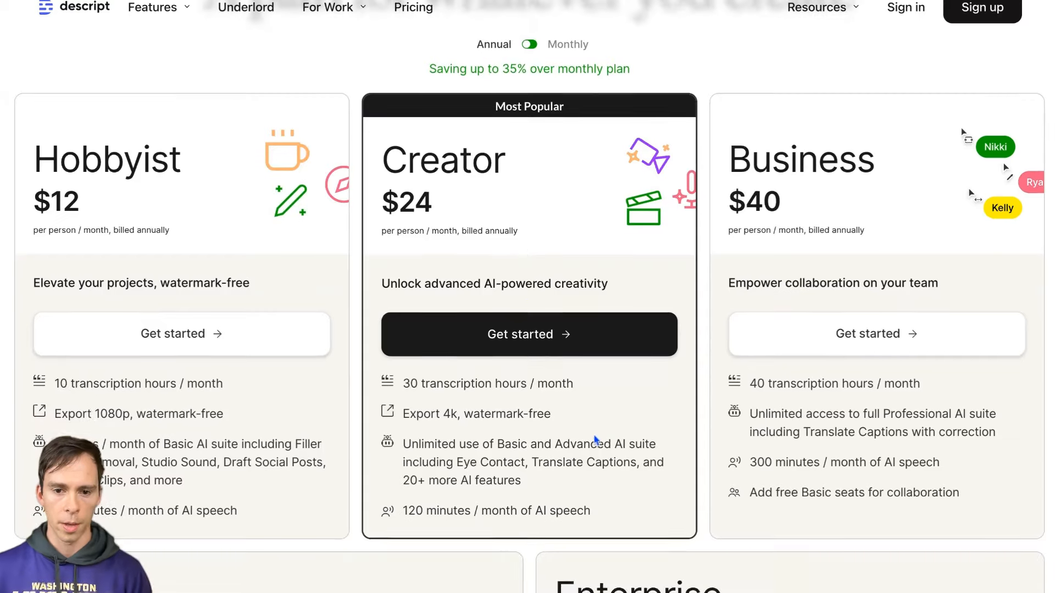
scroll("down", 3)
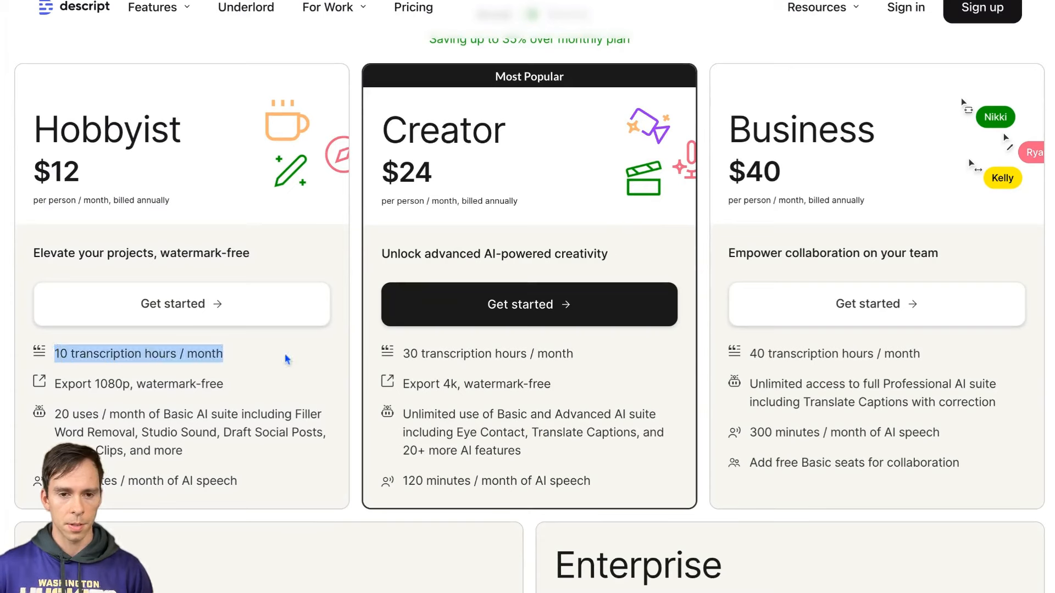
mouse_move(54, 353)
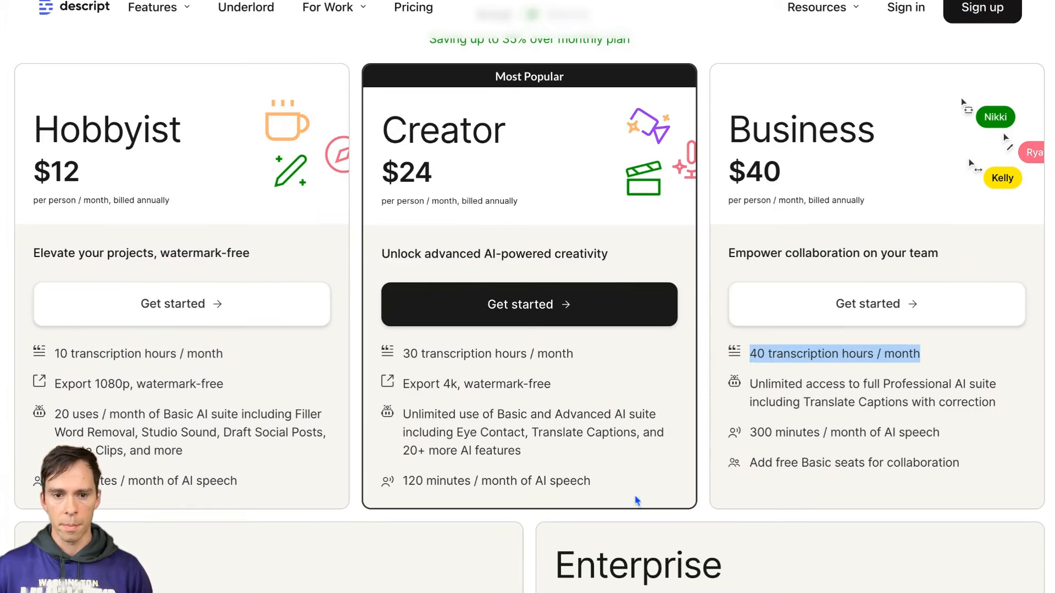
mouse_move(41, 390)
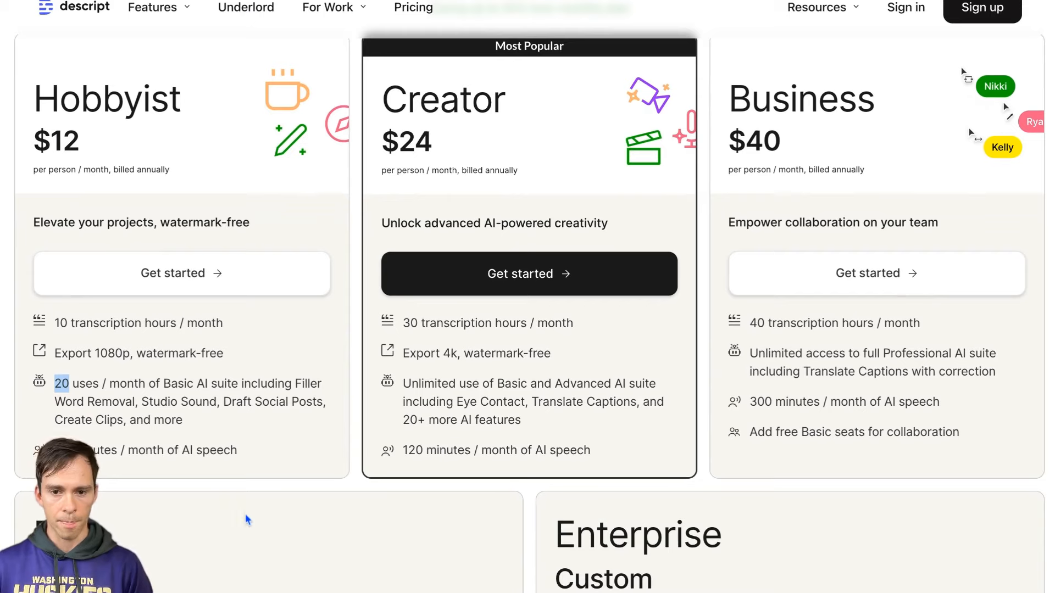
Scroll past the plan cards to the 'What's the difference?' comparison table.
scroll("down", 3)
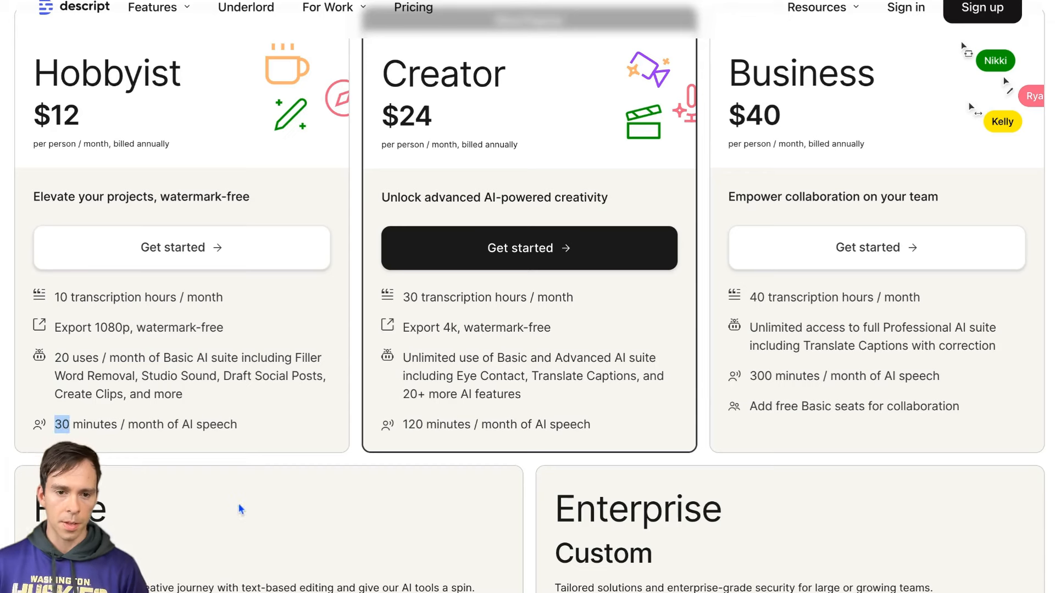
mouse_move(501, 457)
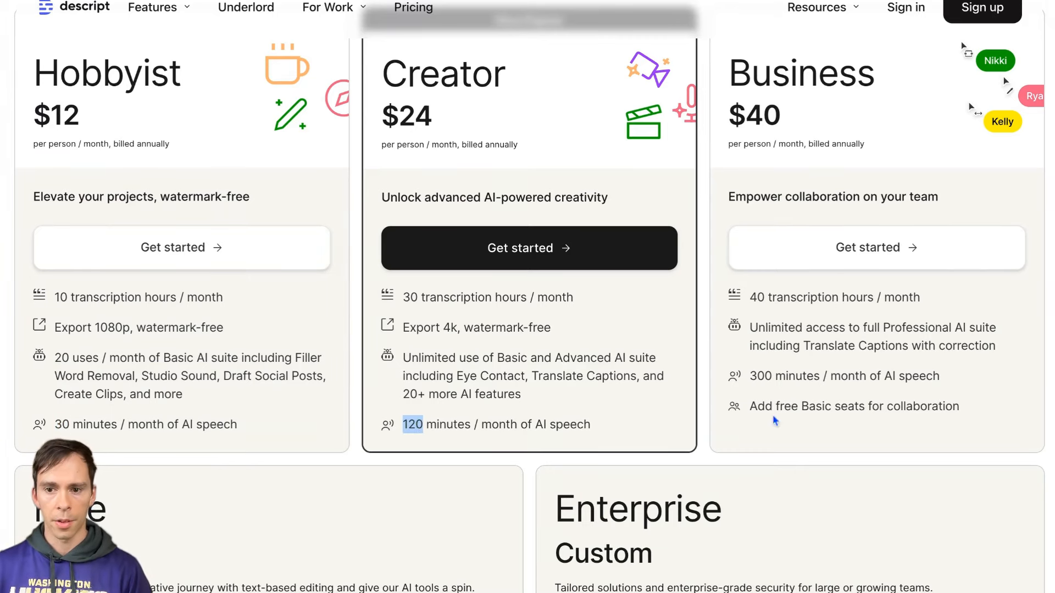
scroll("up", 3)
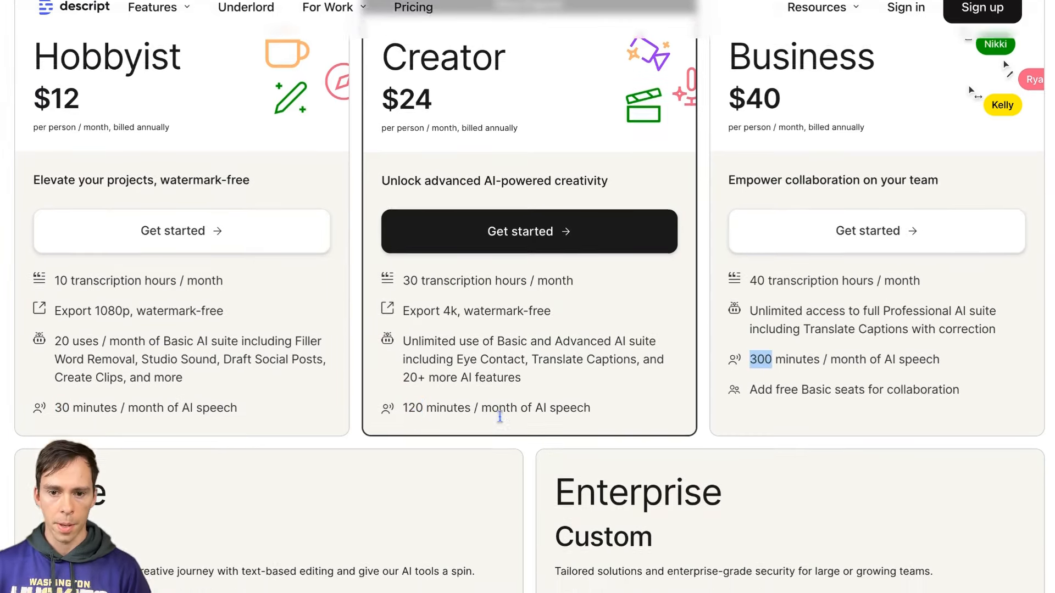
scroll("down", 3)
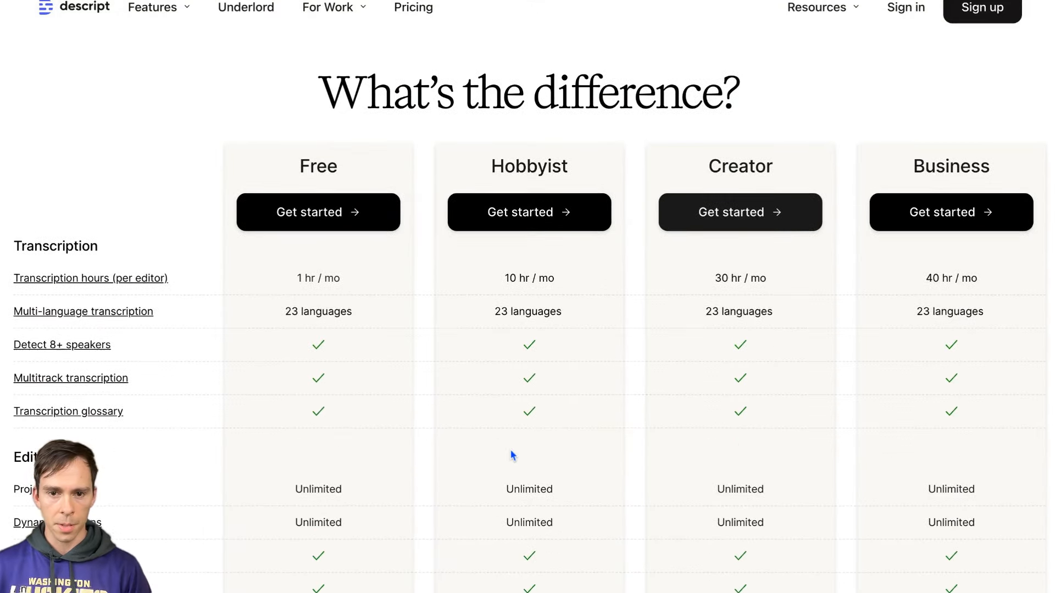
scroll("down", 3)
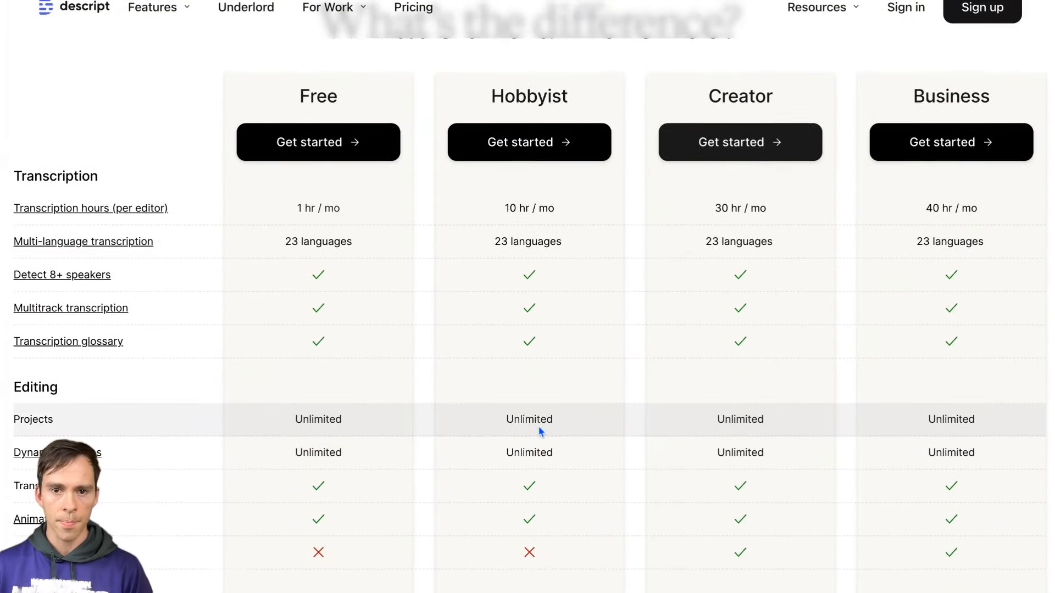
mouse_move(90, 208)
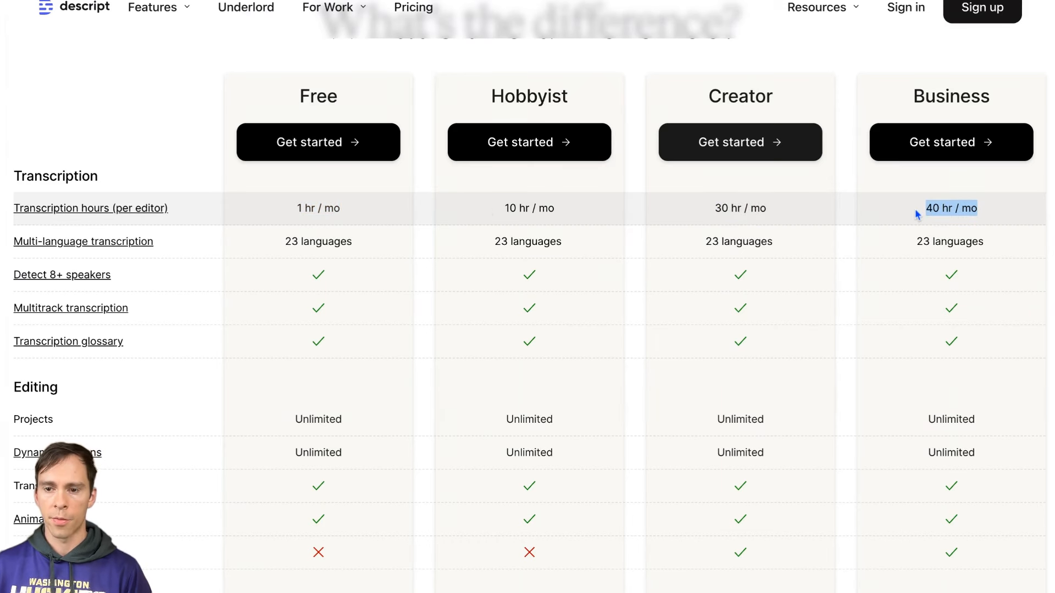
mouse_move(791, 272)
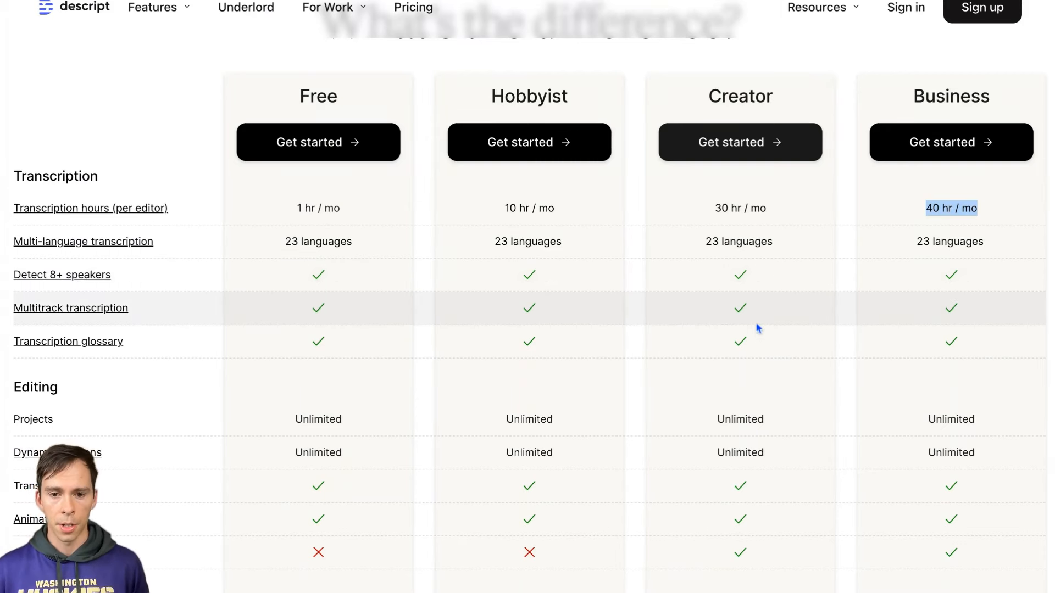
scroll("down", 3)
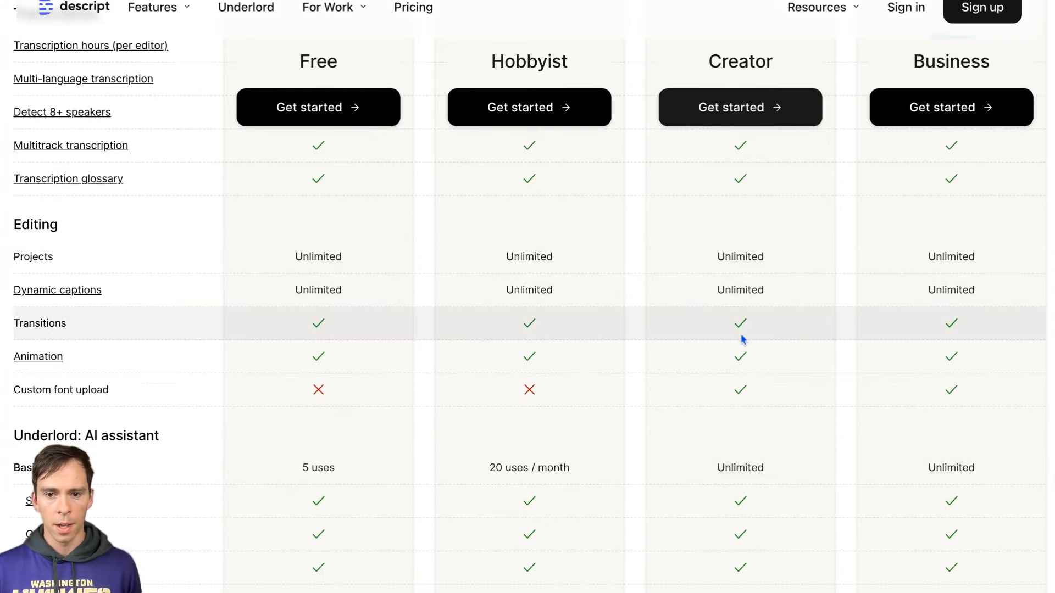
Highlight the Free plan's 5-use allowance, then scroll through AI Speech and Translation to Remote recording.
scroll("down", 3)
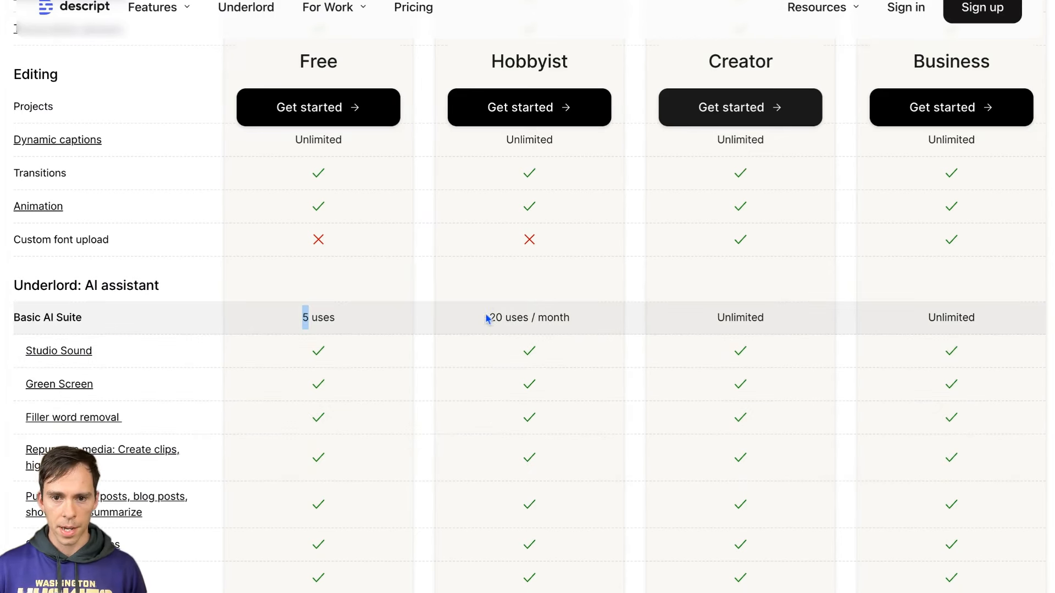
double_click(318, 317)
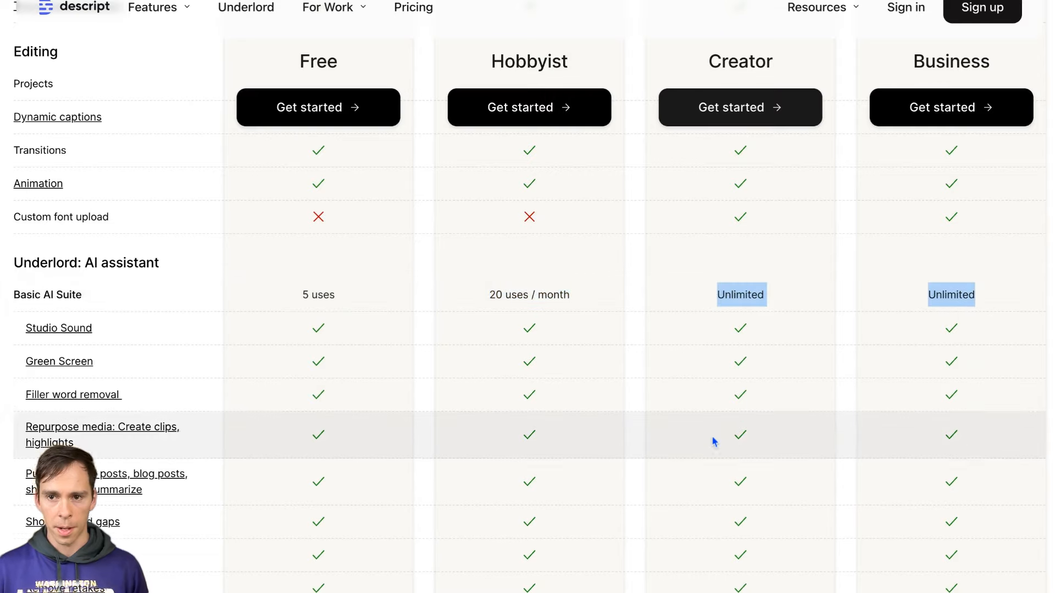
scroll("down", 3)
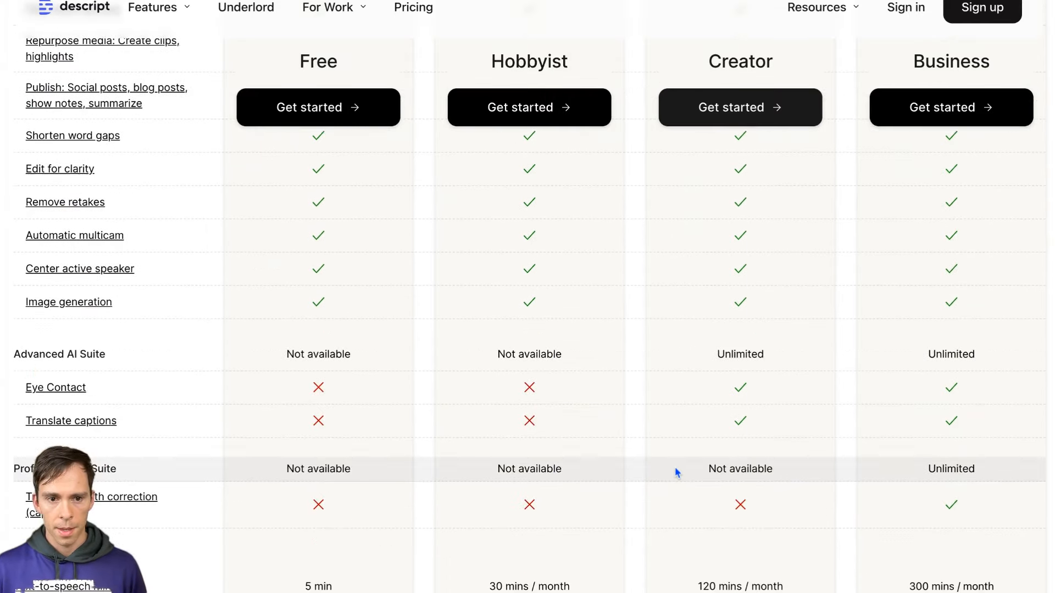
scroll("down", 3)
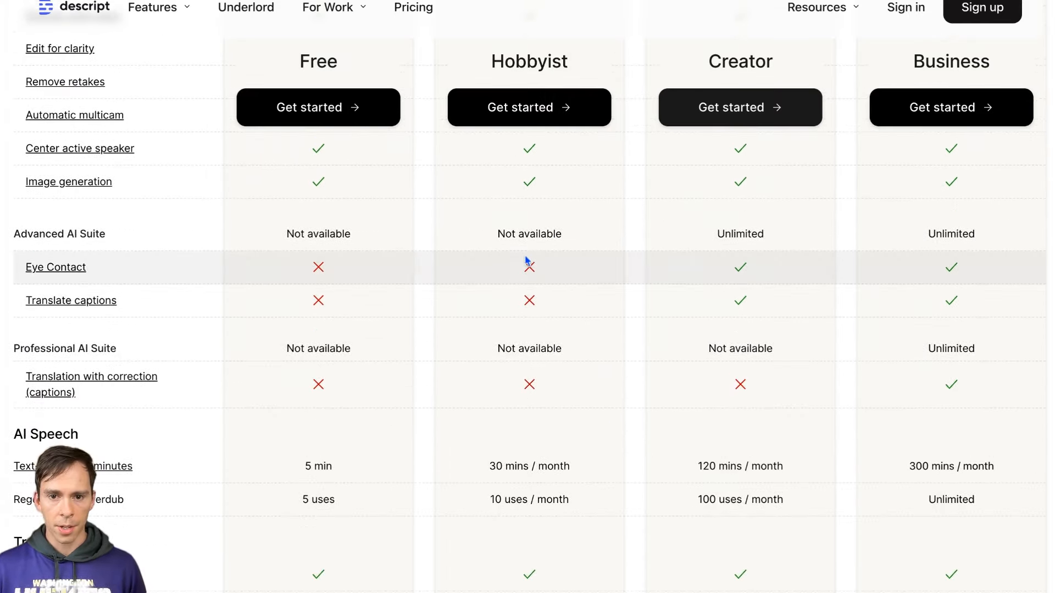
mouse_move(538, 308)
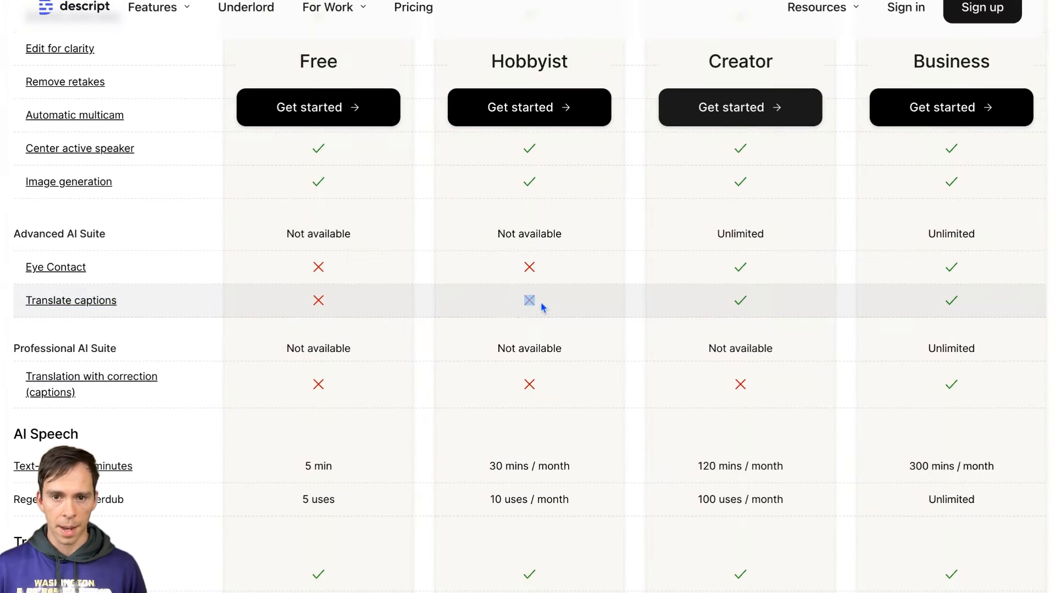
scroll("down", 3)
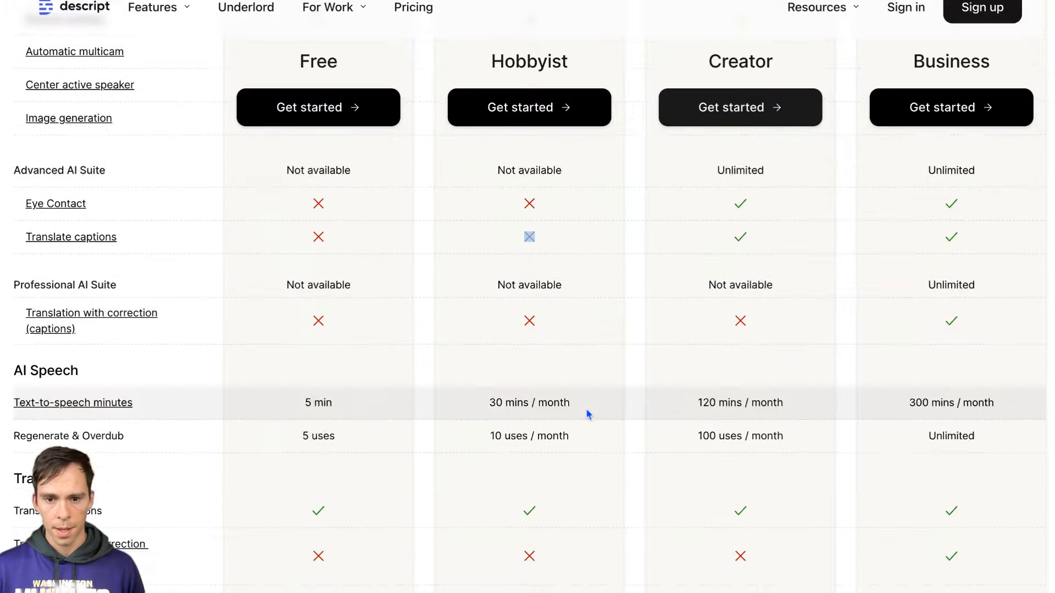
scroll("down", 3)
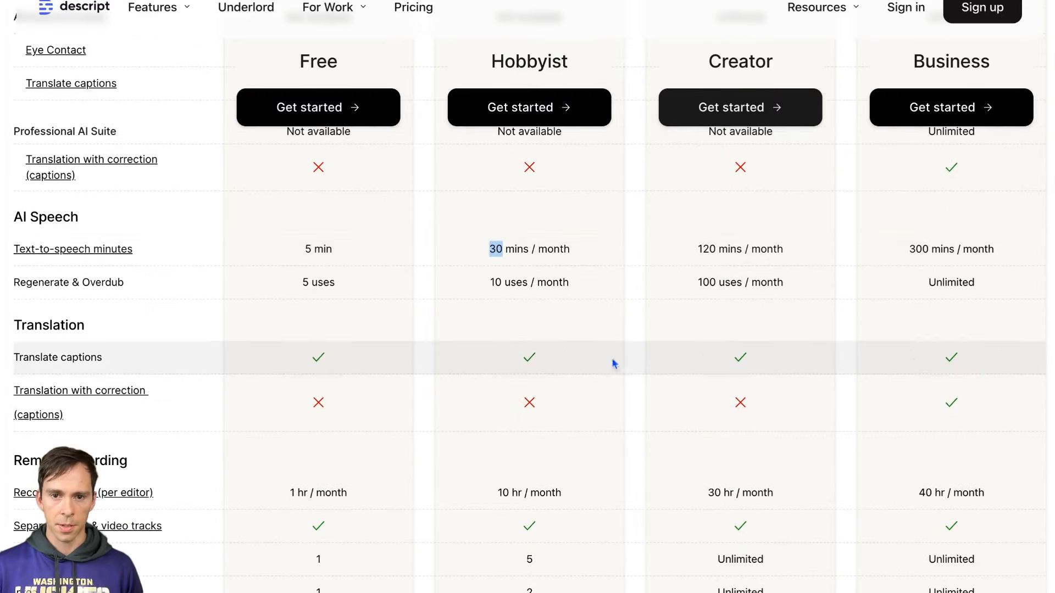
mouse_move(919, 249)
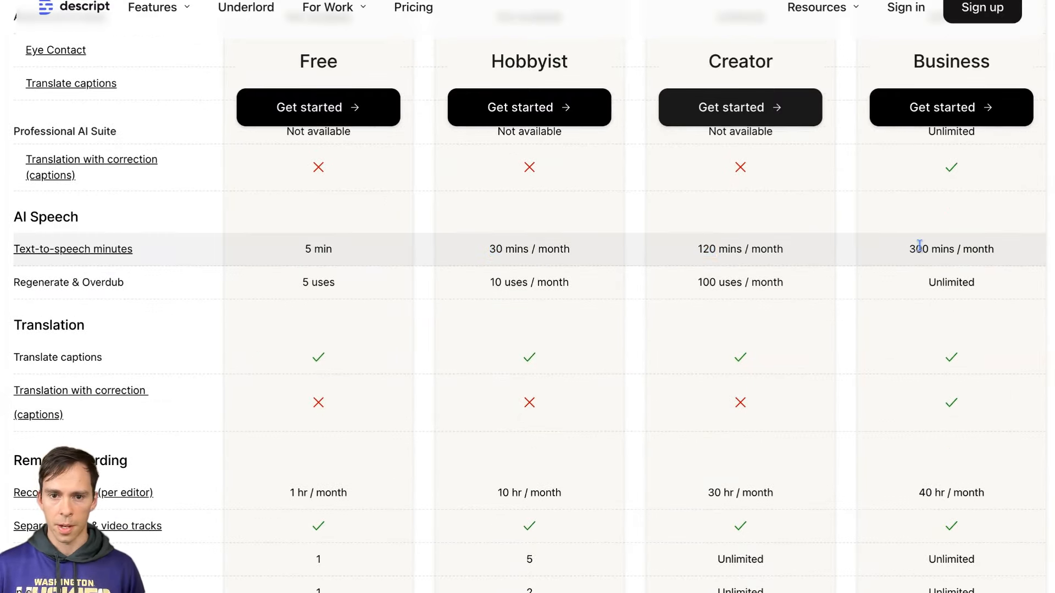
scroll("down", 3)
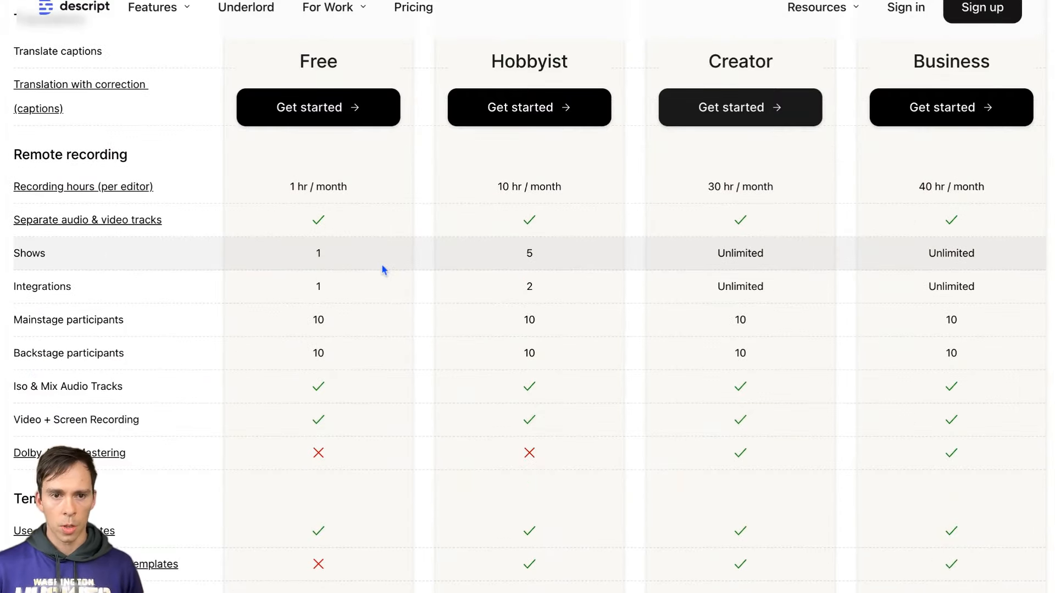
mouse_move(551, 195)
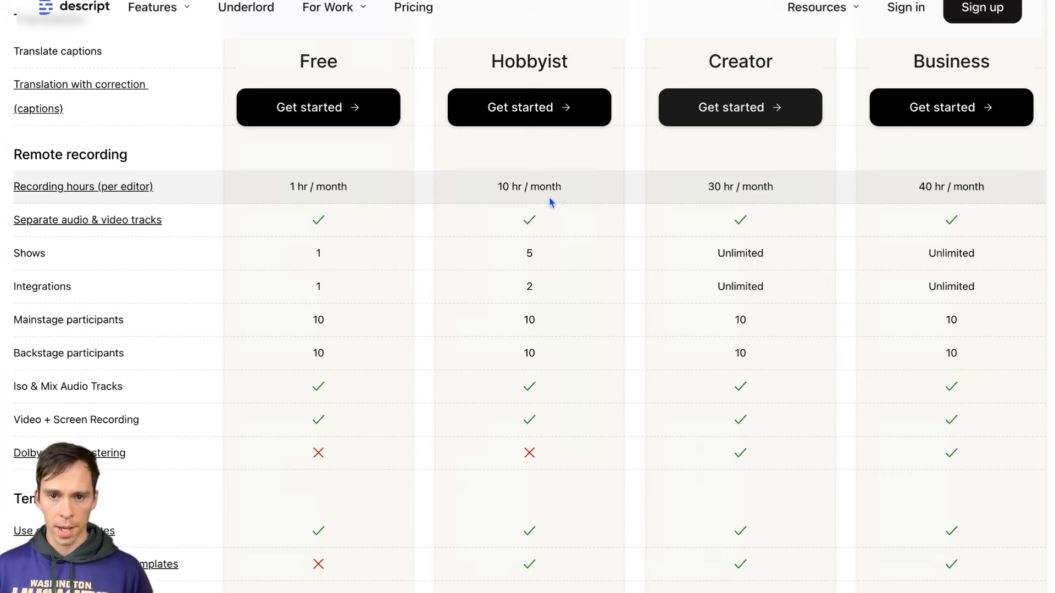
mouse_move(512, 189)
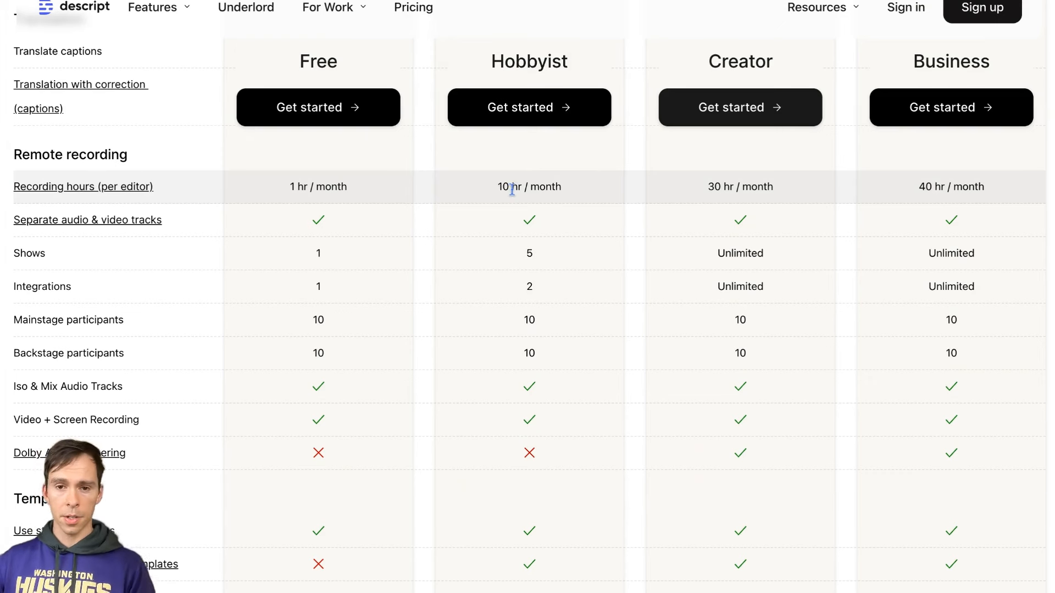
mouse_move(767, 186)
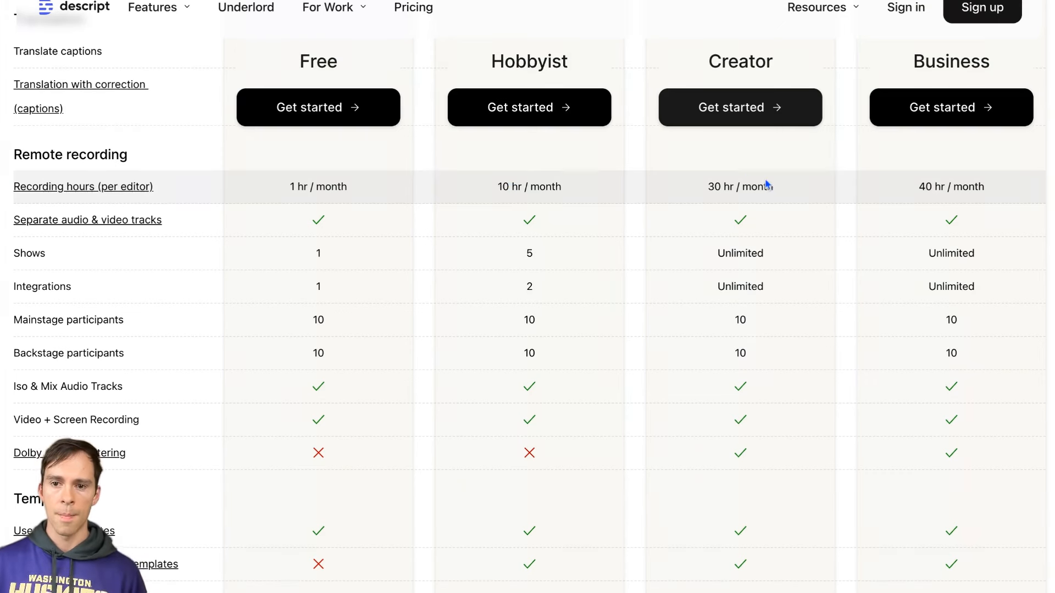
mouse_move(913, 189)
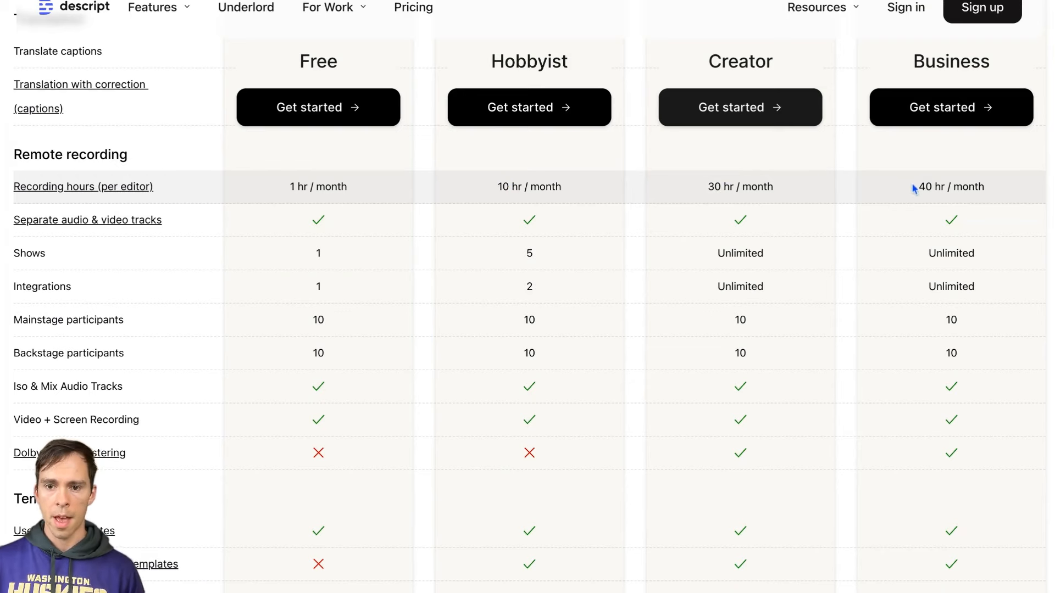
Scroll past Remote recording, Templates and Stock library to Collaboration and Export & publish.
scroll("down", 3)
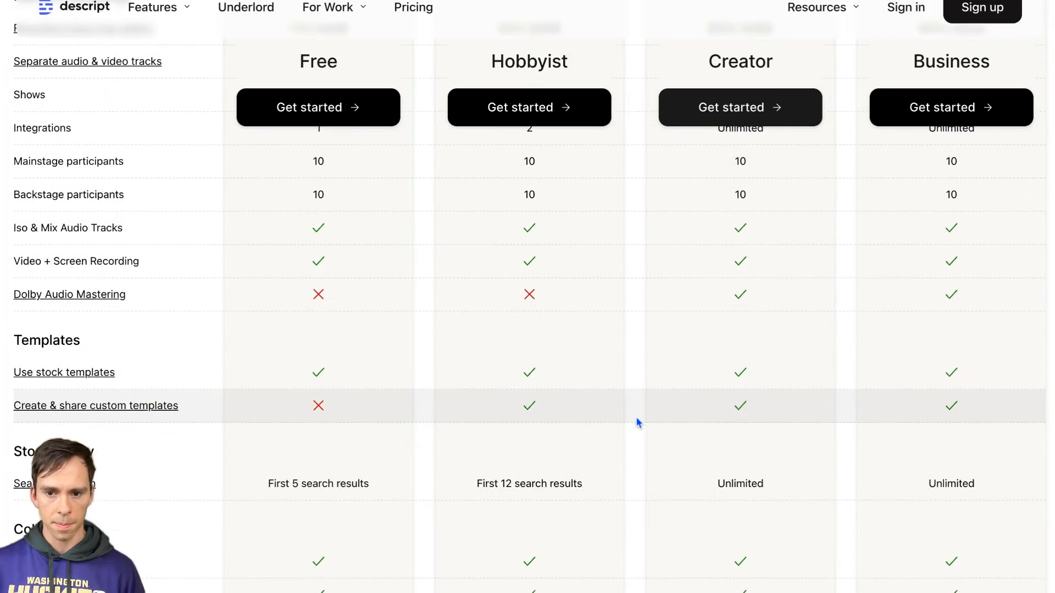
scroll("down", 3)
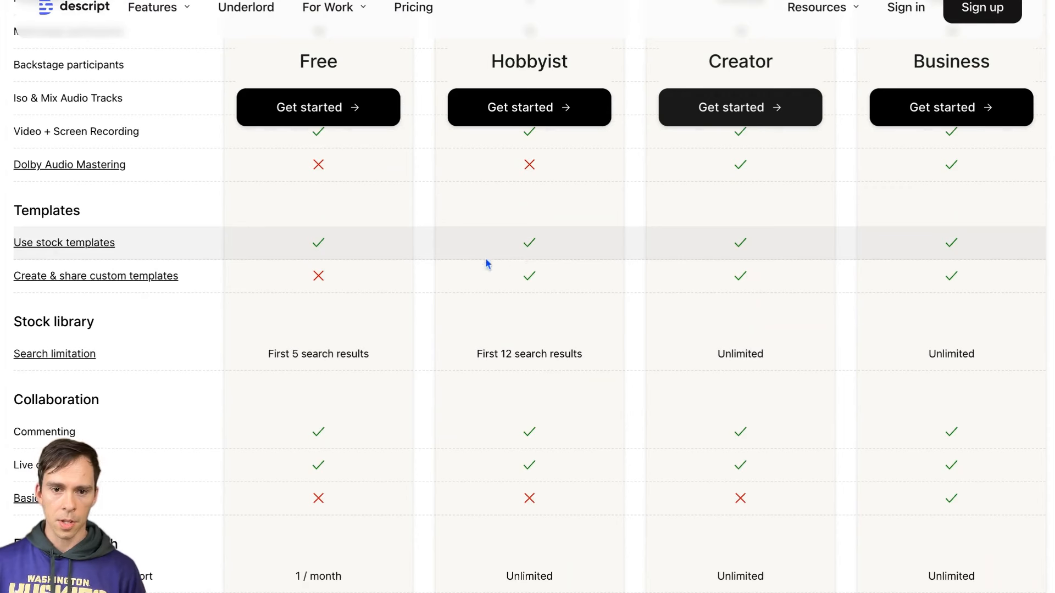
mouse_move(470, 326)
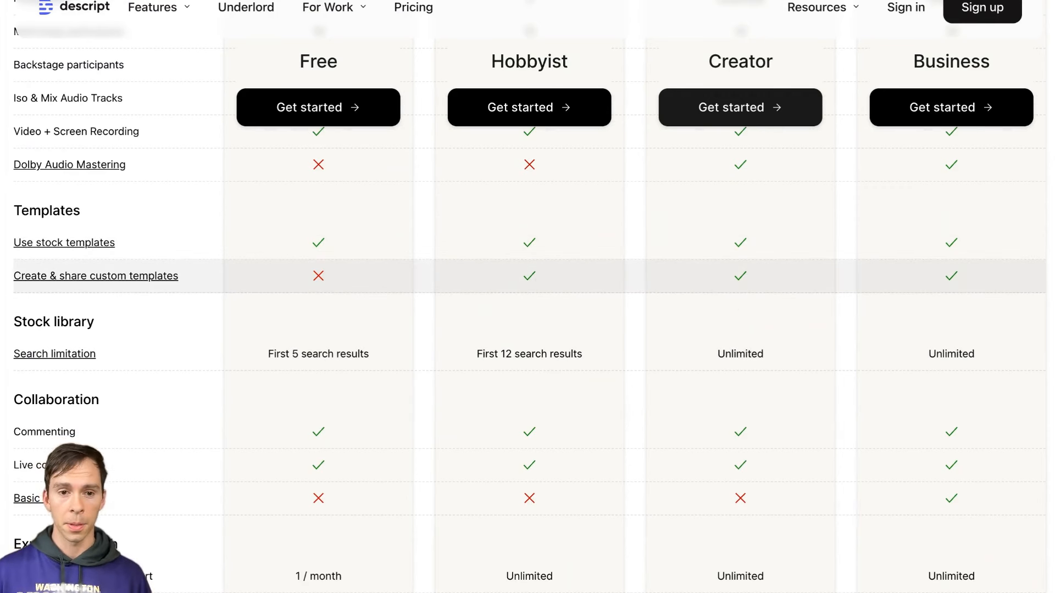
mouse_move(378, 303)
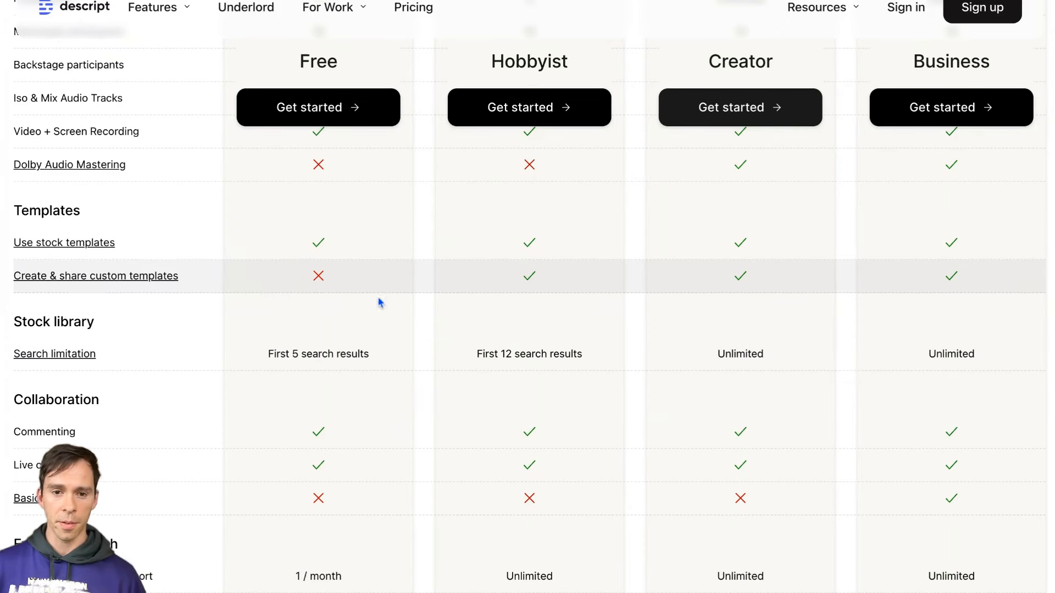
scroll("down", 3)
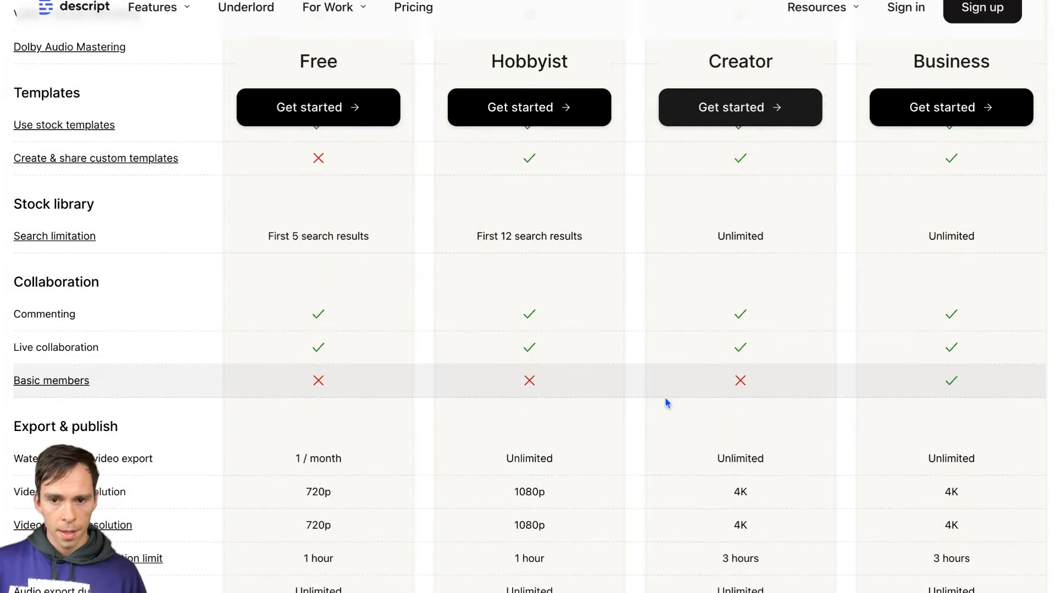
mouse_move(282, 252)
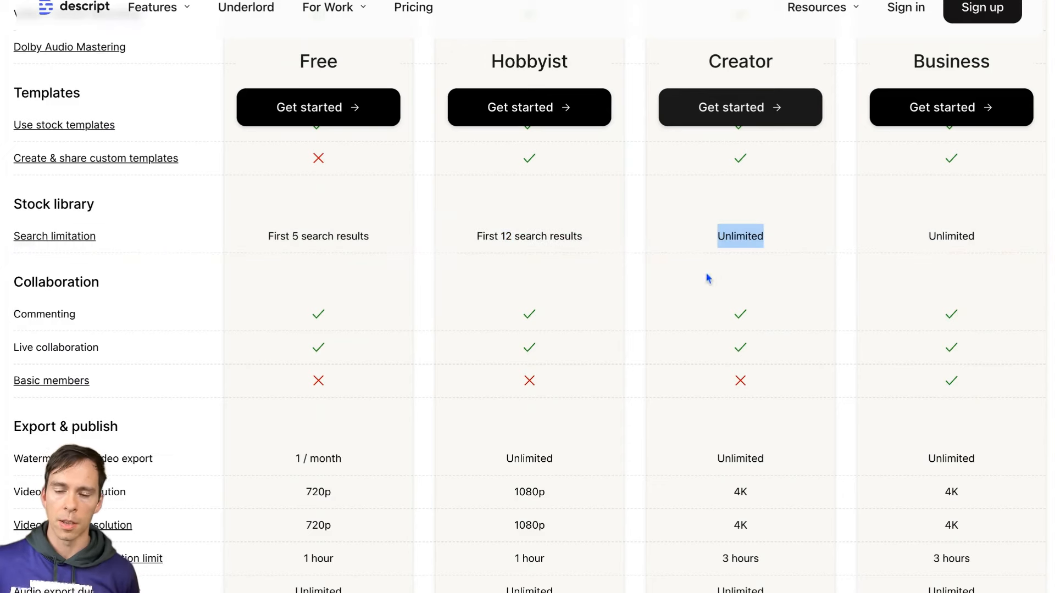
mouse_move(671, 314)
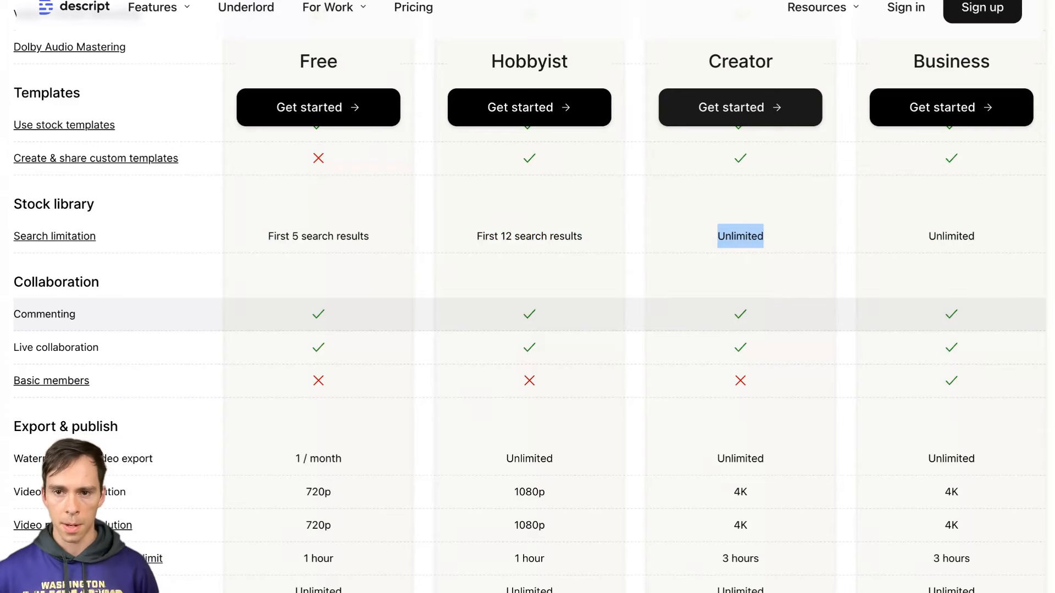
scroll("down", 3)
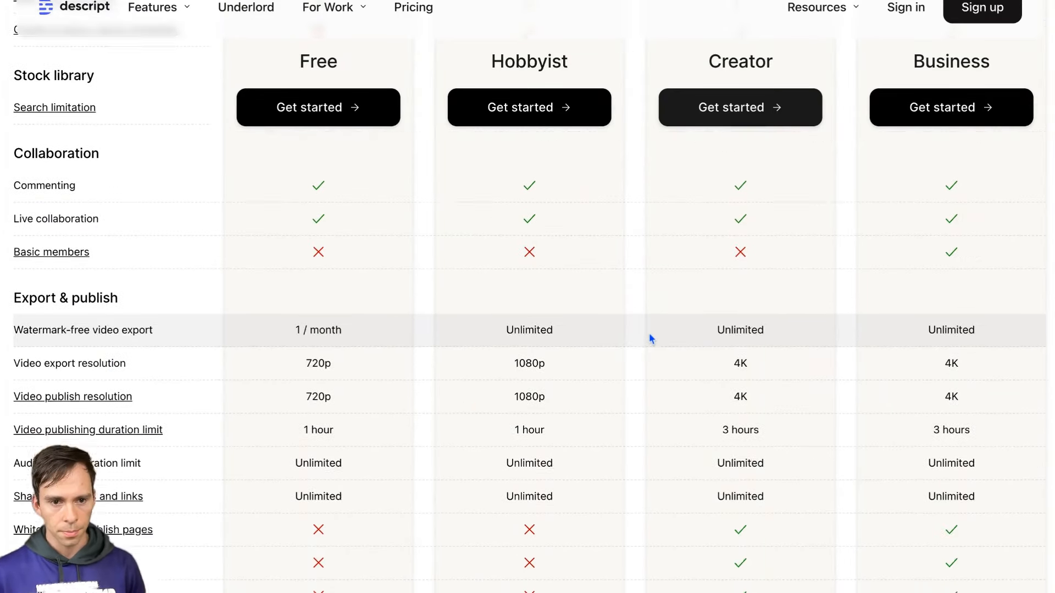
Scroll to the Media file uploads and Storage rows, showing 5GB to 5TB cloud storage.
scroll("down", 3)
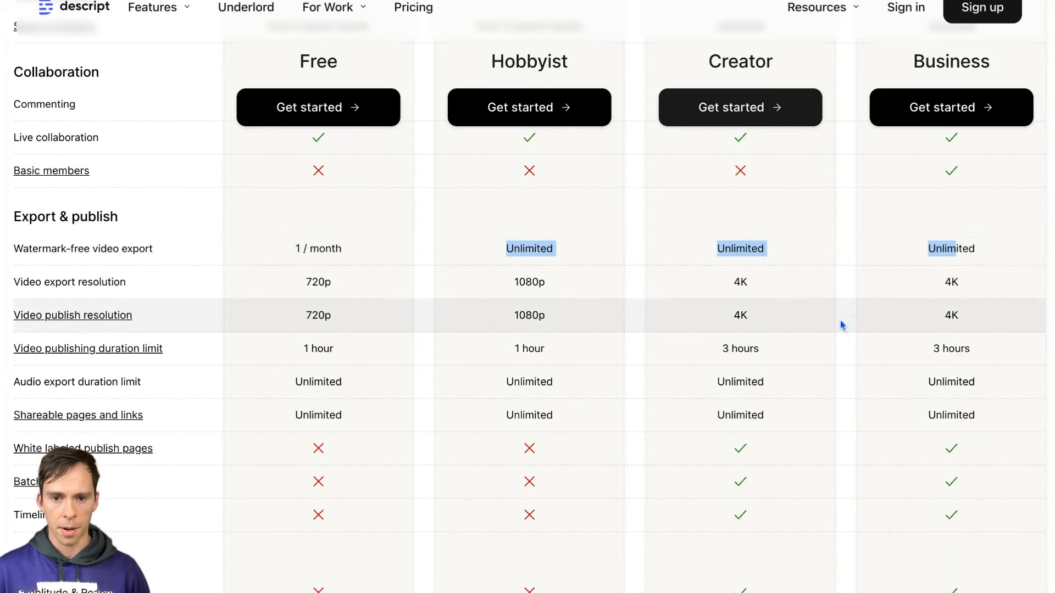
scroll("down", 3)
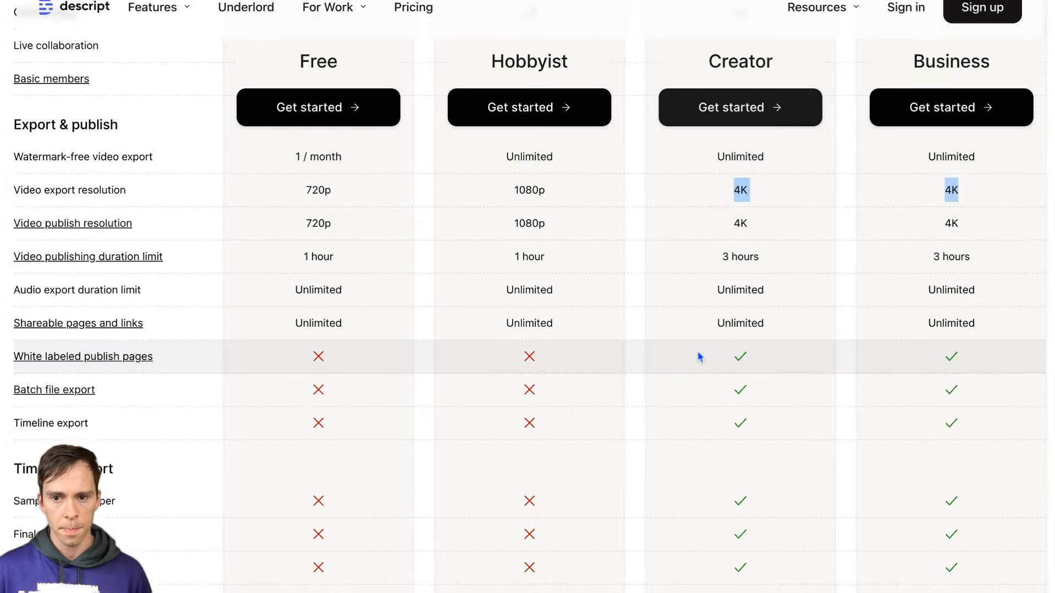
scroll("down", 3)
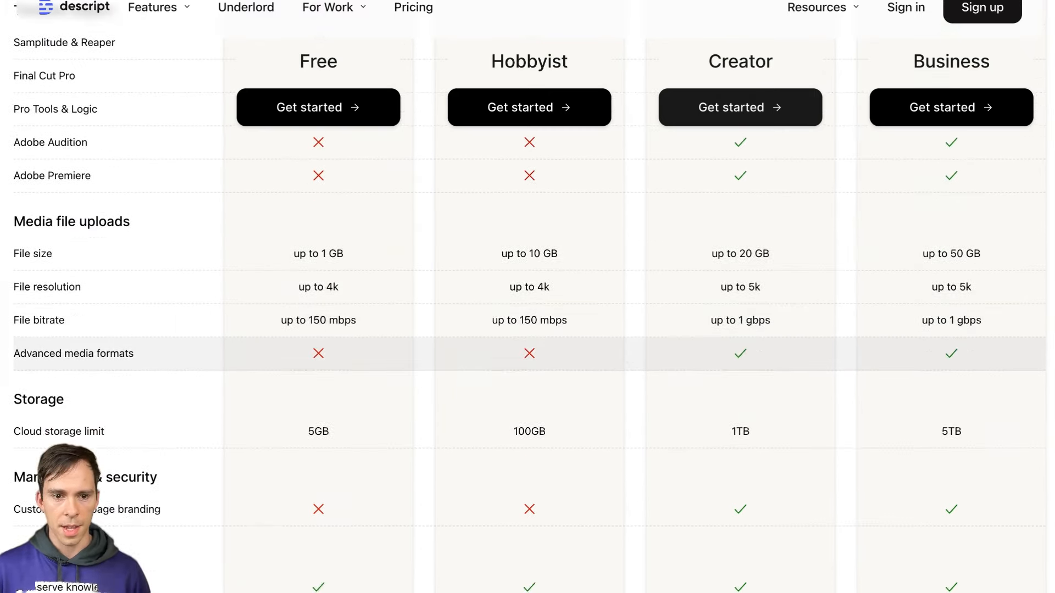
Highlight the Business plan's 5TB storage limit, then scroll down to the Support rows.
scroll("down", 3)
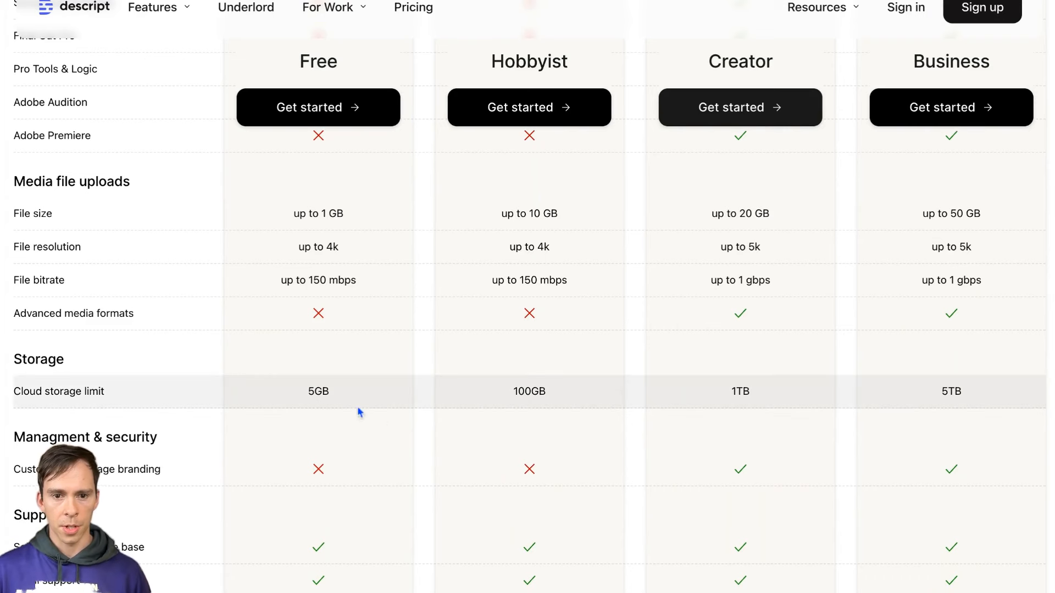
double_click(317, 390)
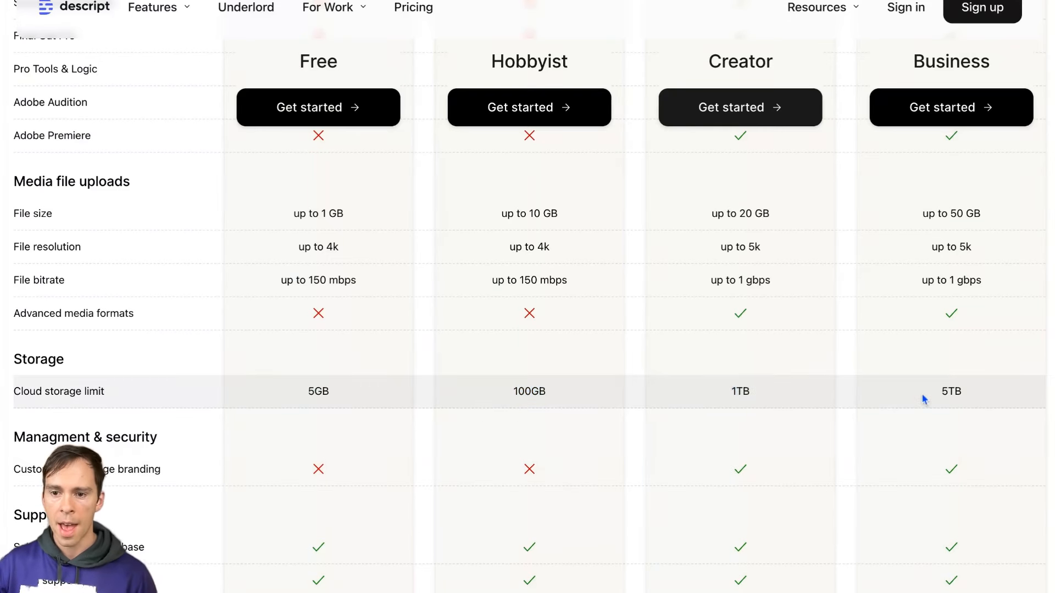
double_click(951, 391)
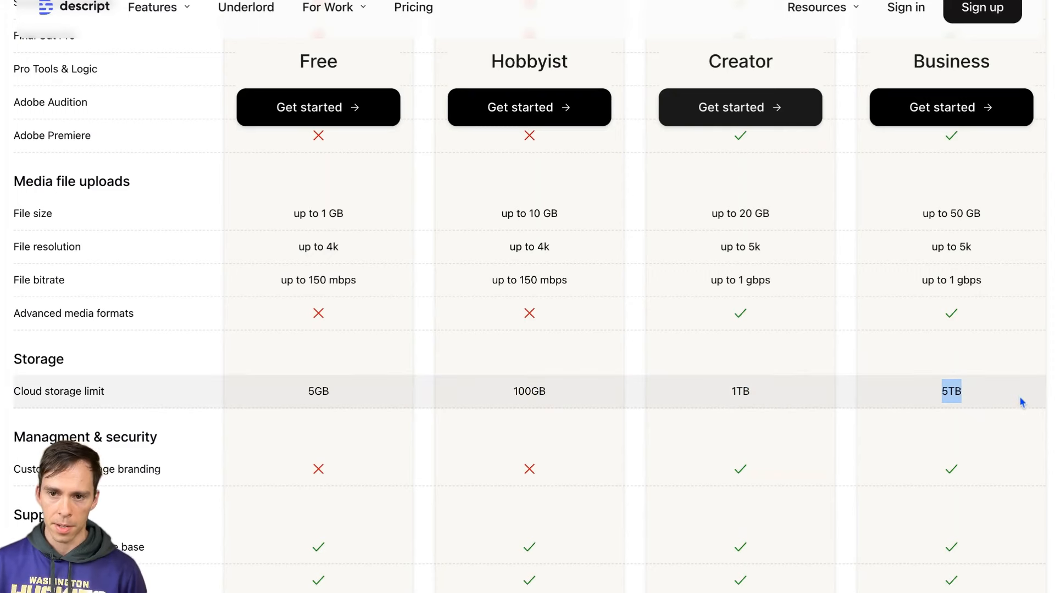
mouse_move(933, 425)
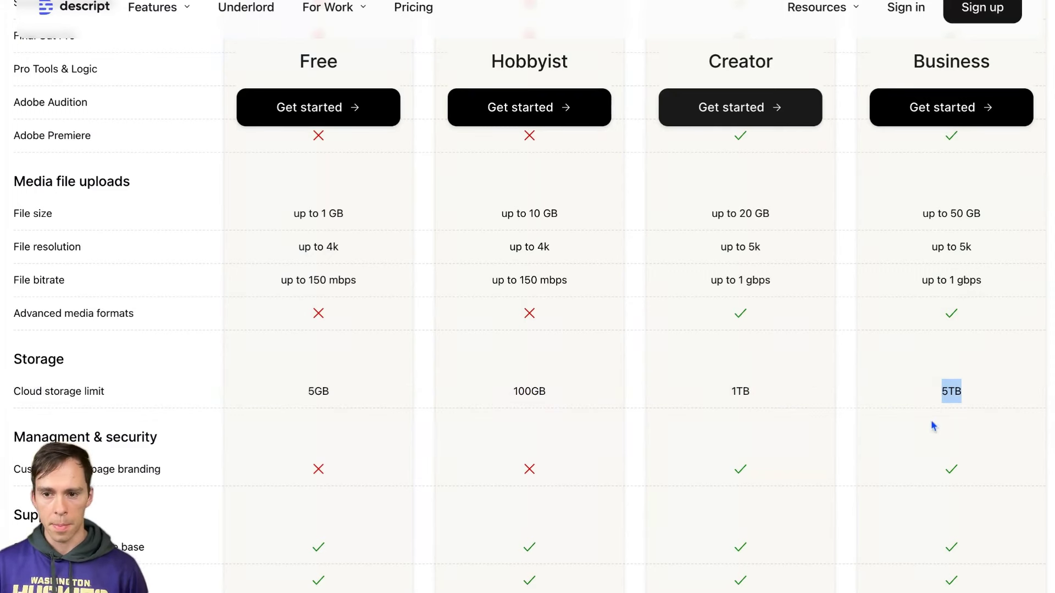
mouse_move(728, 401)
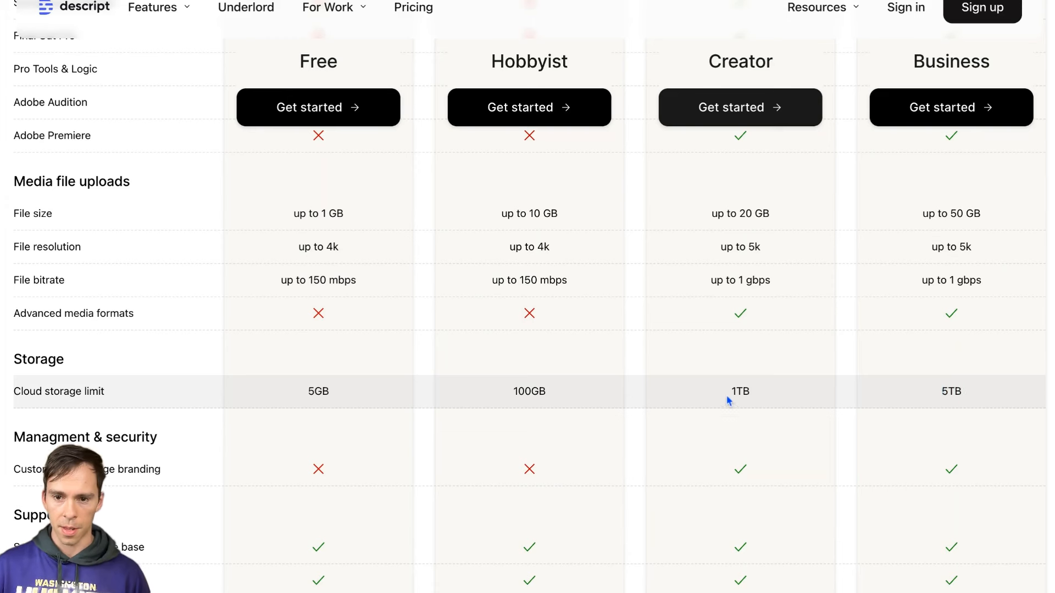
double_click(951, 391)
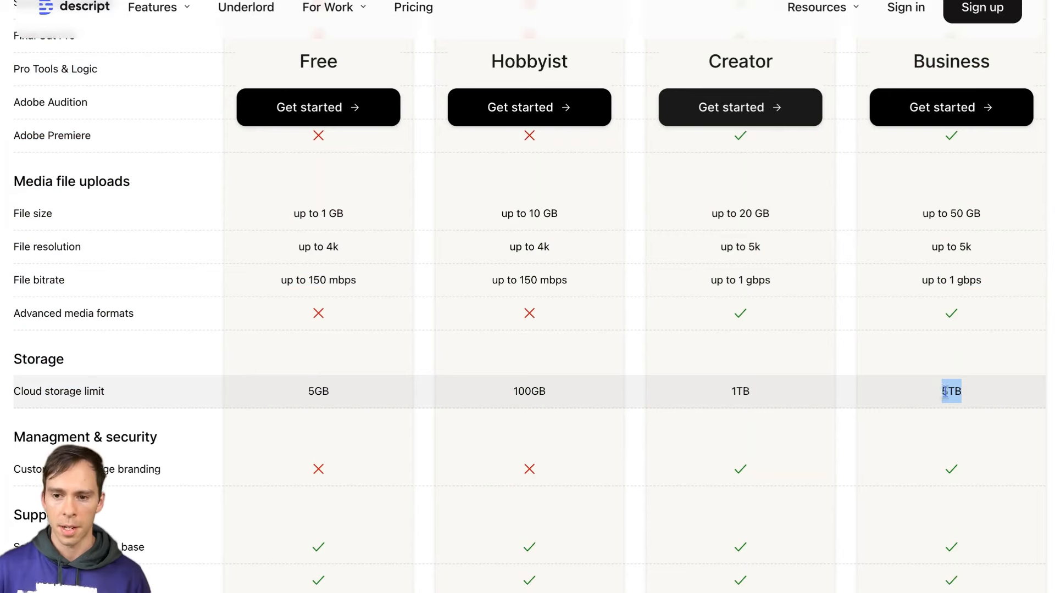
scroll("down", 3)
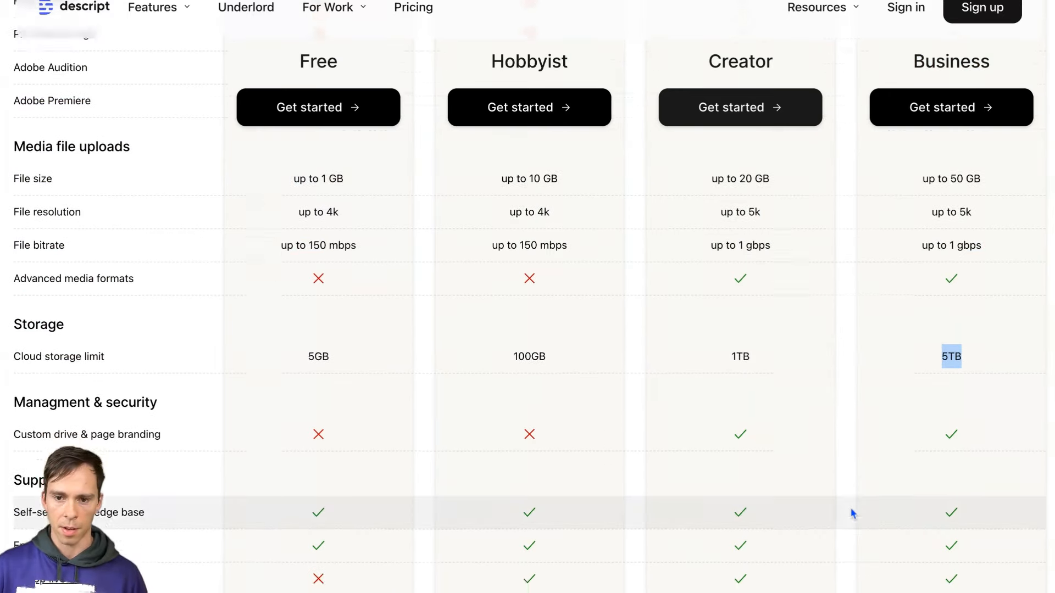
scroll("down", 3)
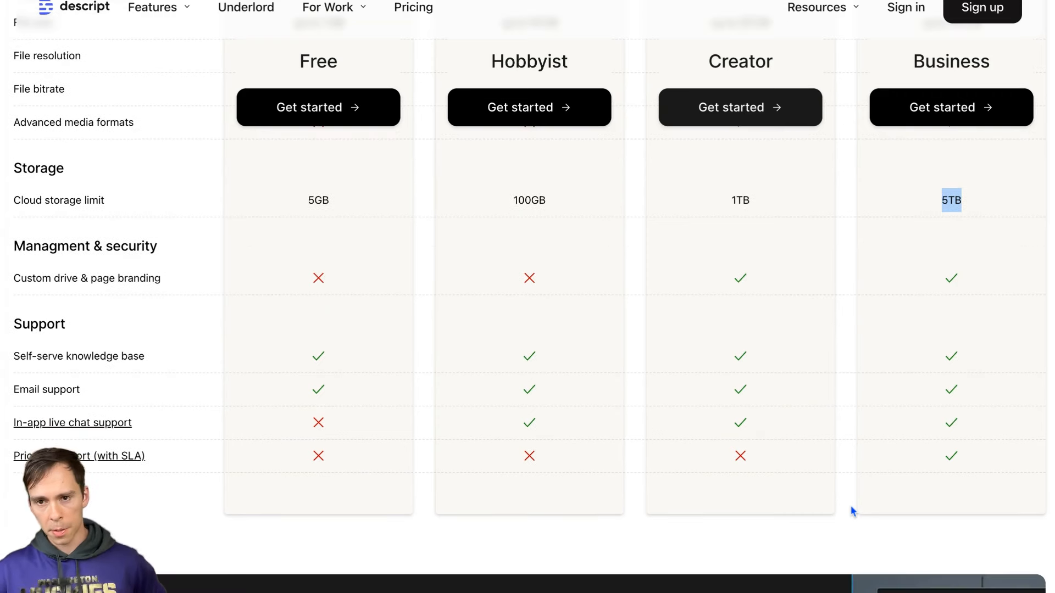